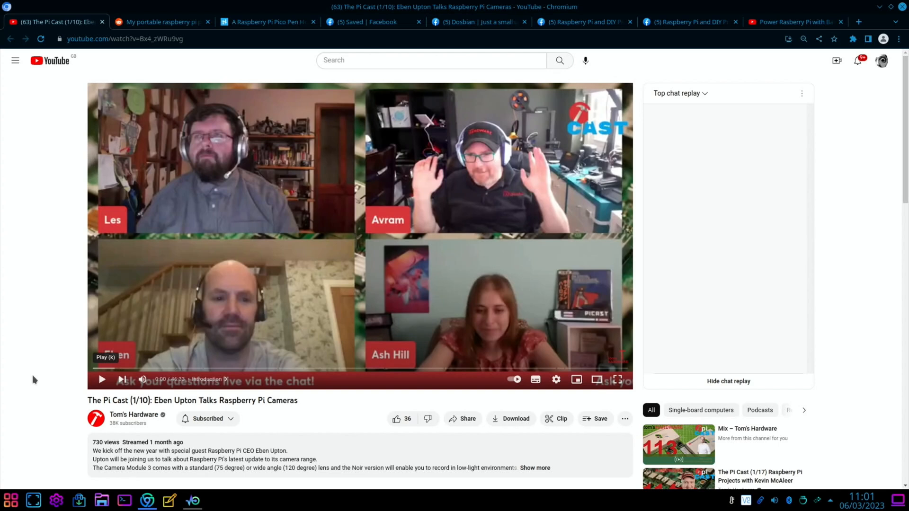
pyautogui.moveTo(69, 65)
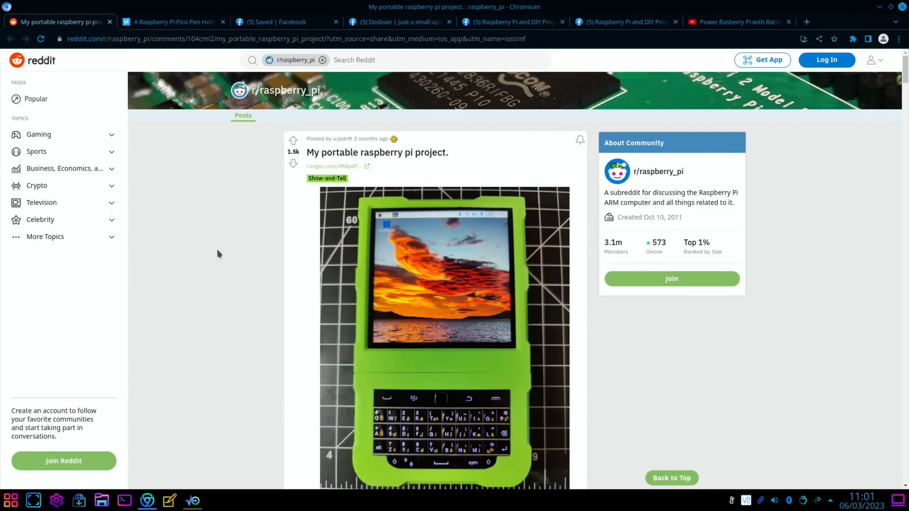
pyautogui.moveTo(350, 357)
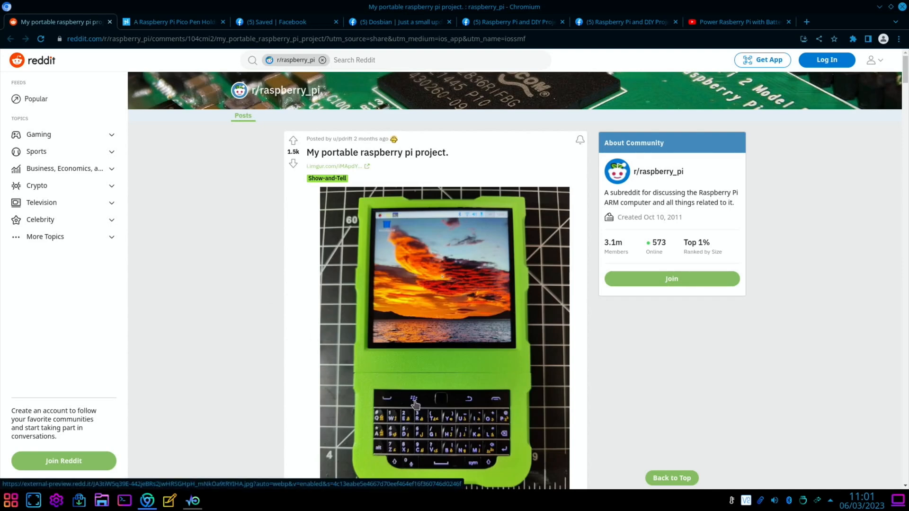
# View the handheld project's Imgur photo gallery and scroll through its images.
pyautogui.click(333, 166)
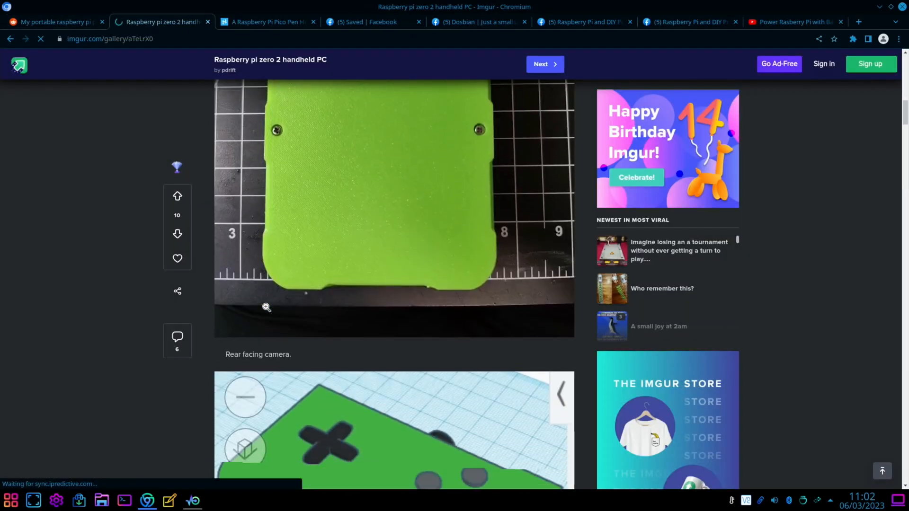
pyautogui.scroll(-3)
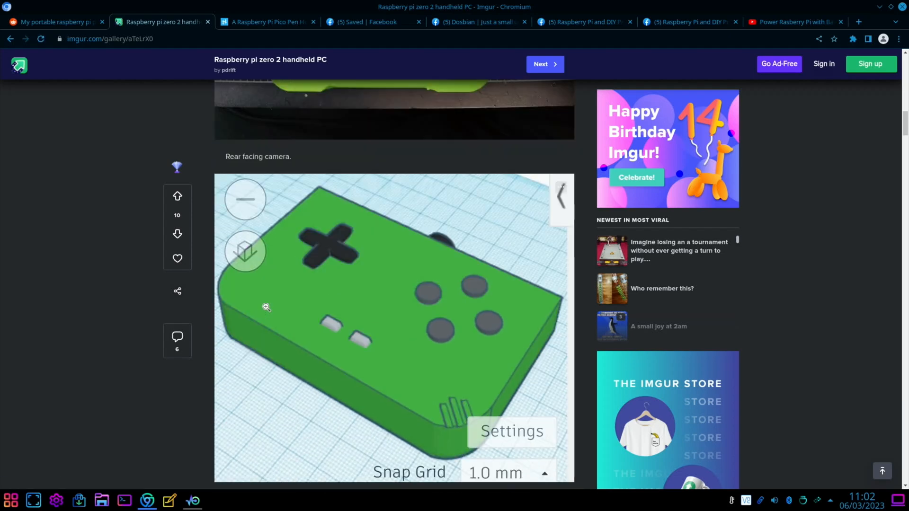
pyautogui.scroll(-3)
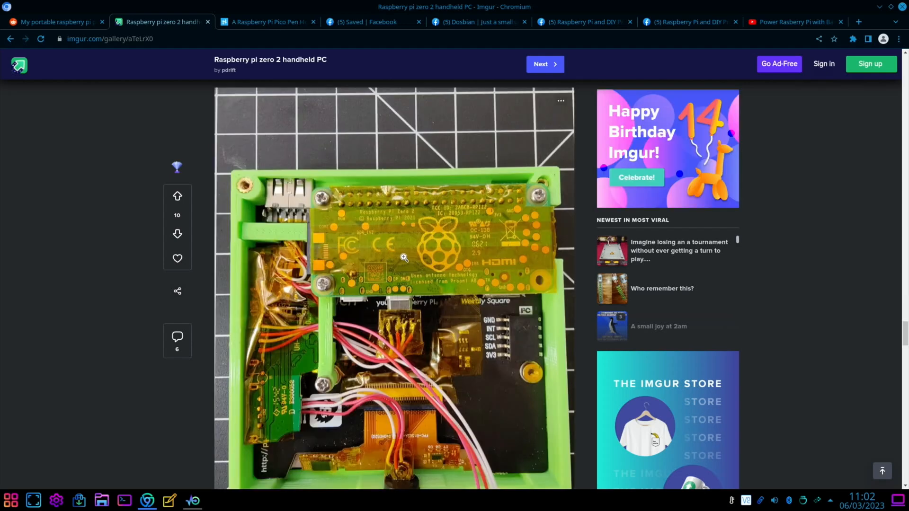
pyautogui.scroll(-3)
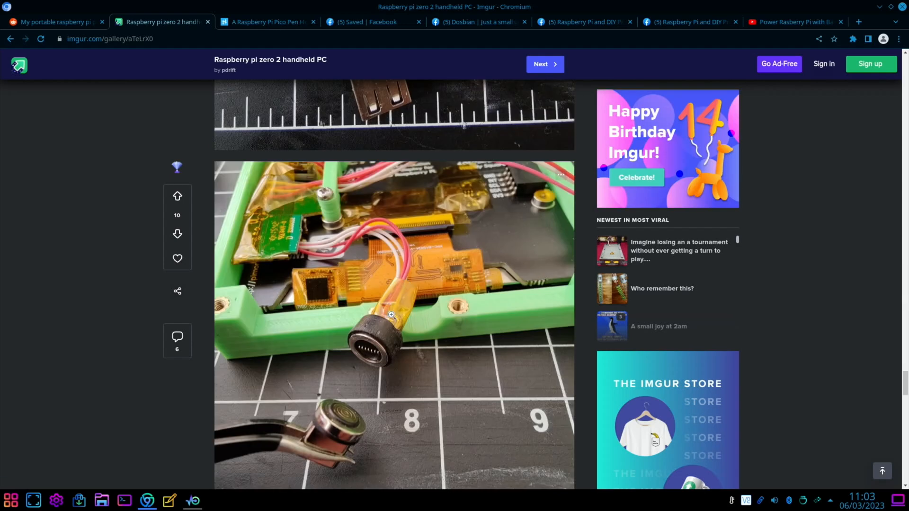
pyautogui.scroll(-3)
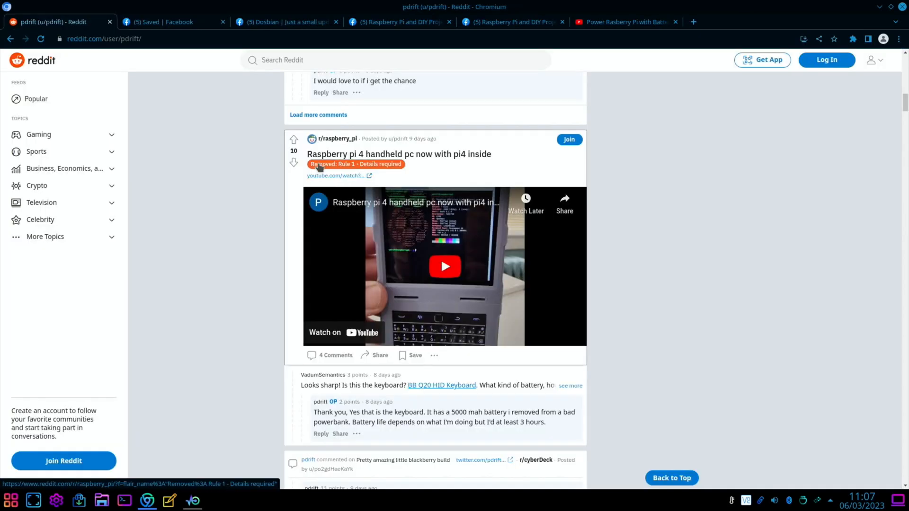
pyautogui.moveTo(431, 158)
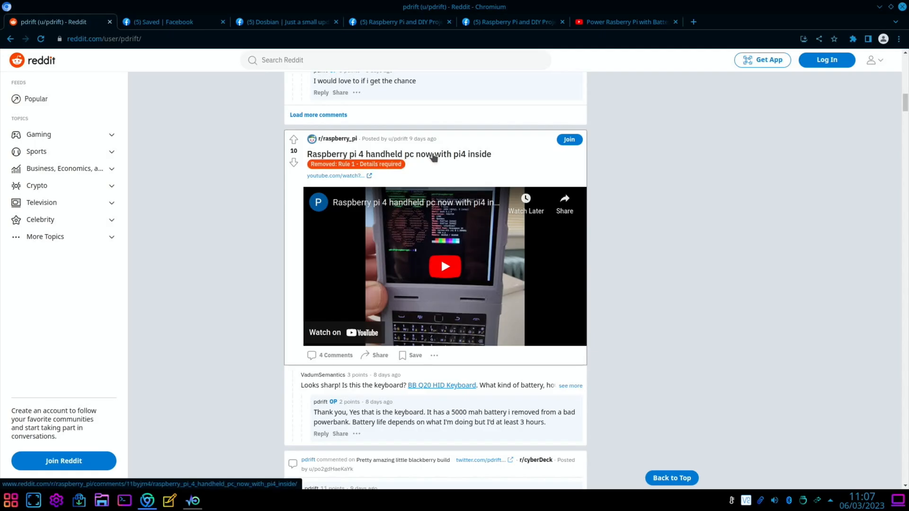
# Move on to the maker's Pi 4 handheld PC post.
pyautogui.click(445, 266)
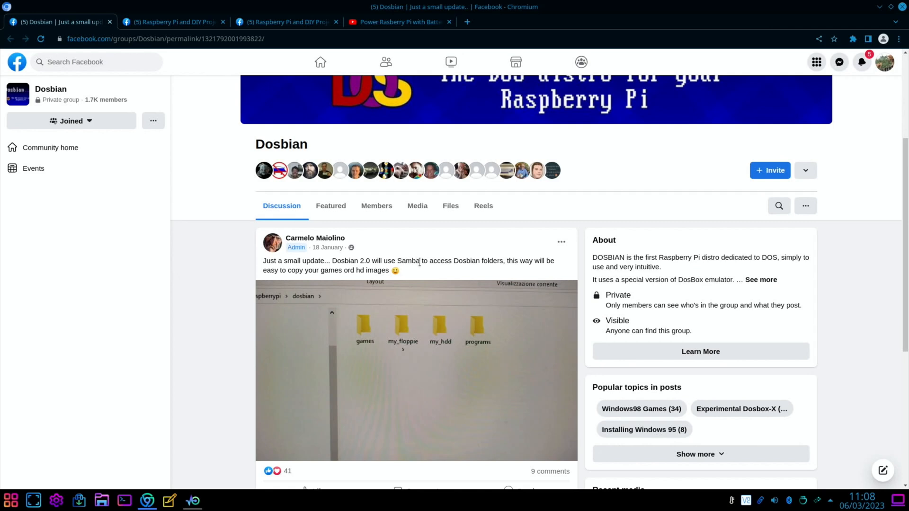
pyautogui.moveTo(471, 306)
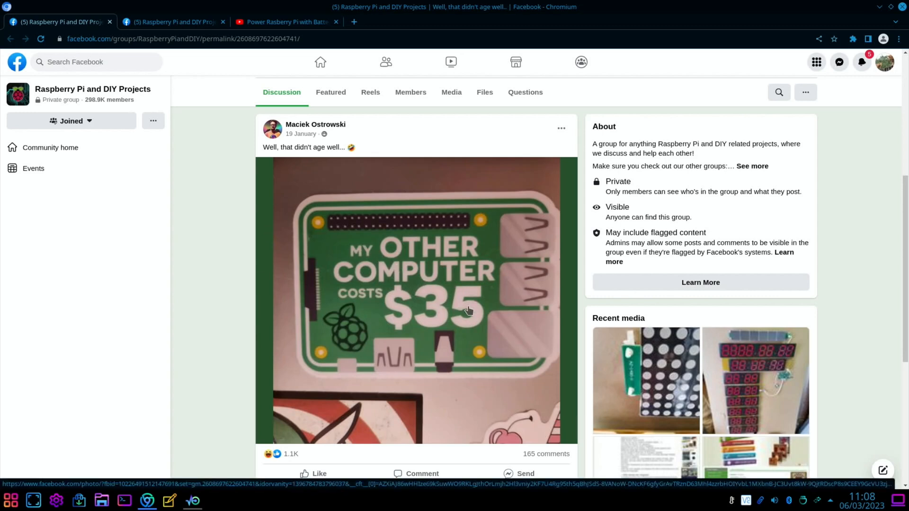
pyautogui.moveTo(388, 208)
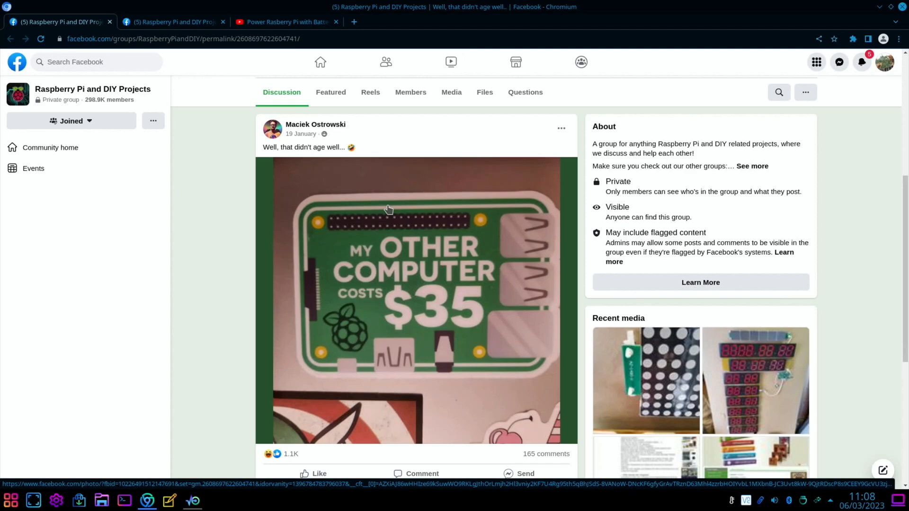
pyautogui.moveTo(114, 31)
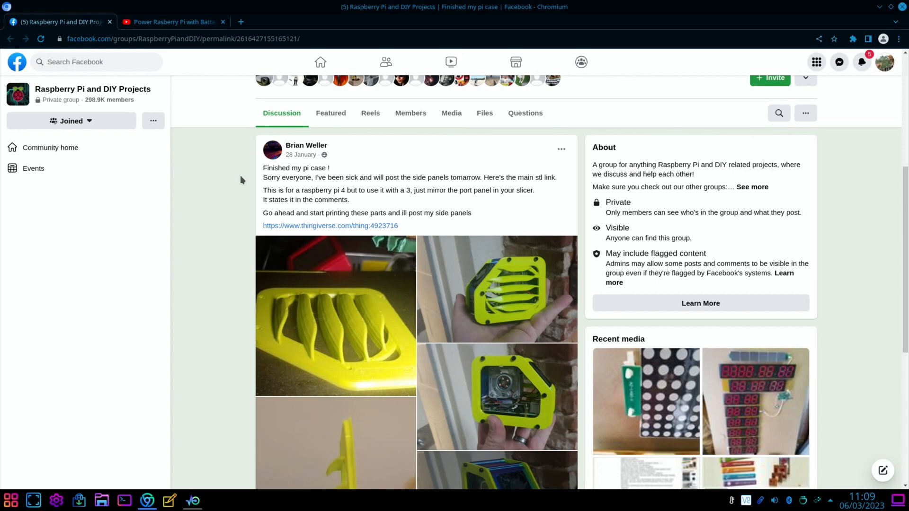
pyautogui.moveTo(268, 196)
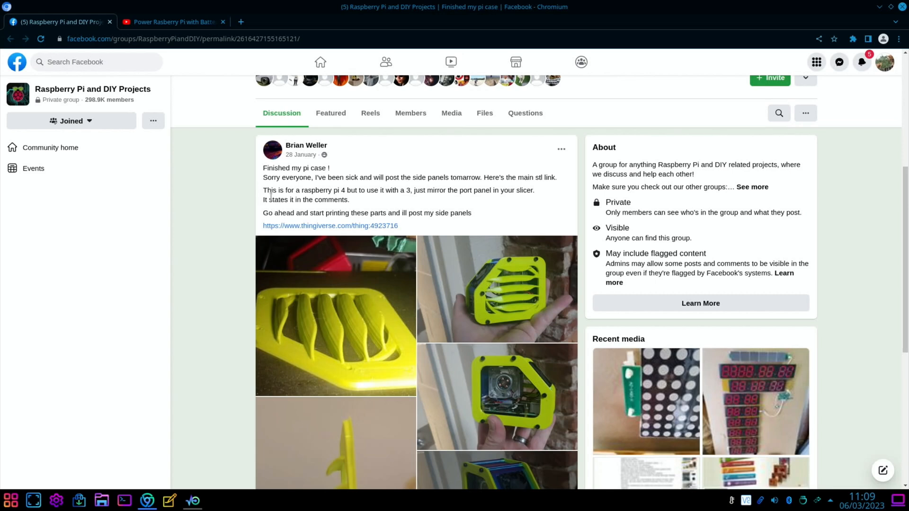
pyautogui.moveTo(387, 205)
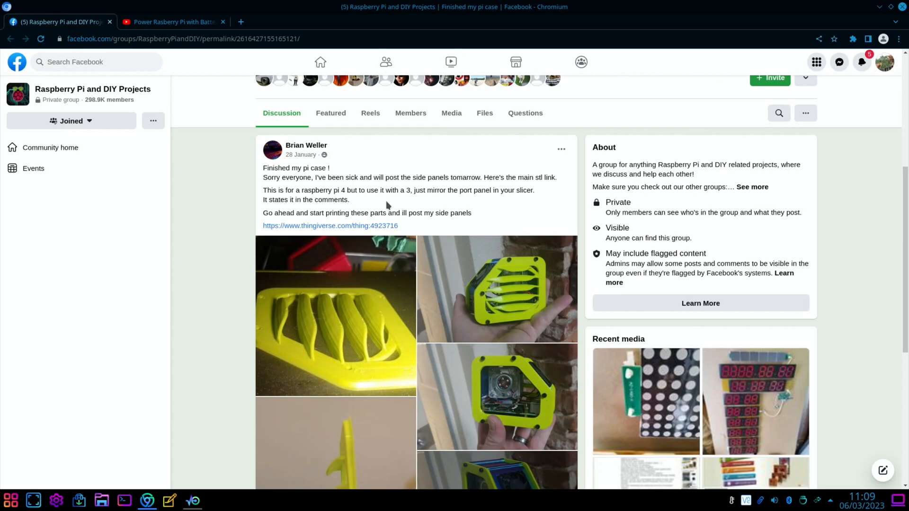
# Enlarge a photo of the finished yellow Pi case and step through the following photos.
pyautogui.click(495, 395)
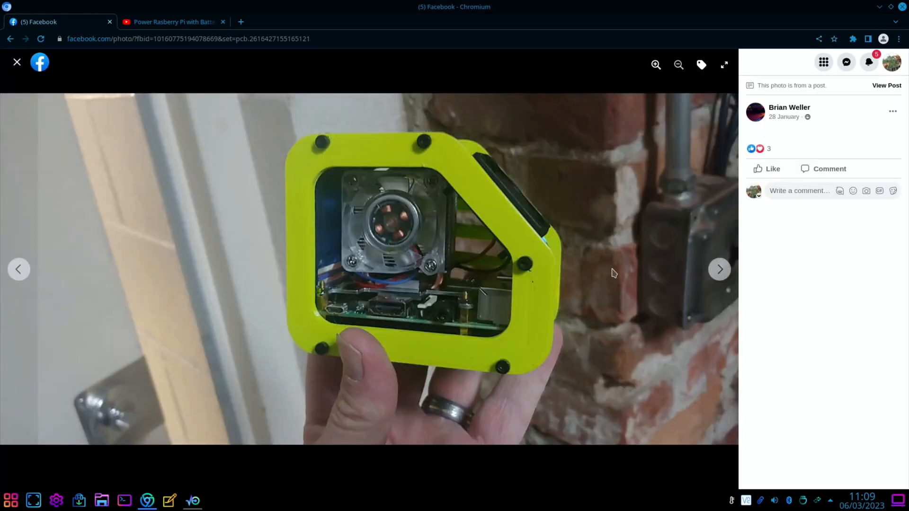
pyautogui.click(719, 269)
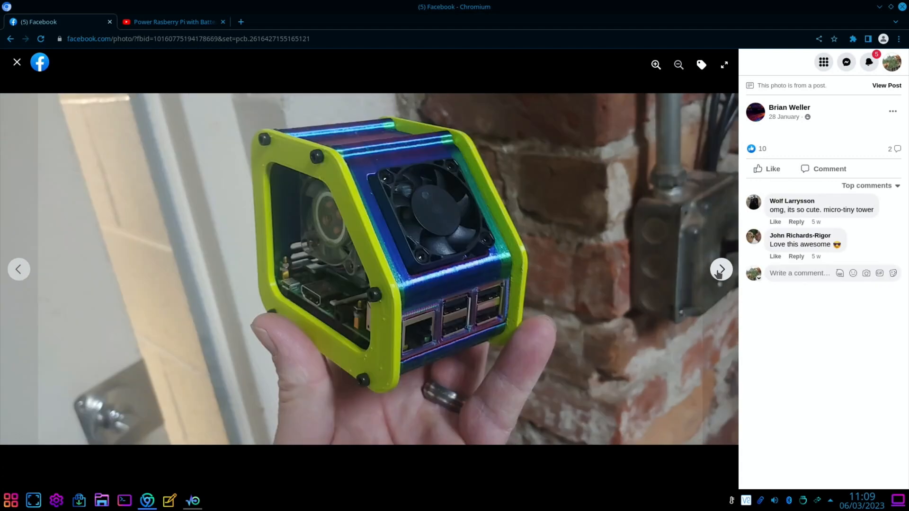
pyautogui.click(721, 269)
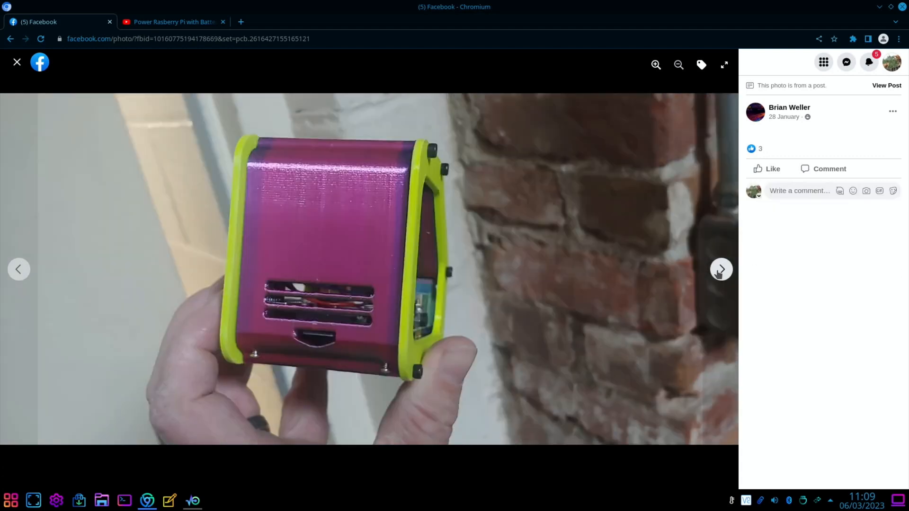
pyautogui.click(172, 22)
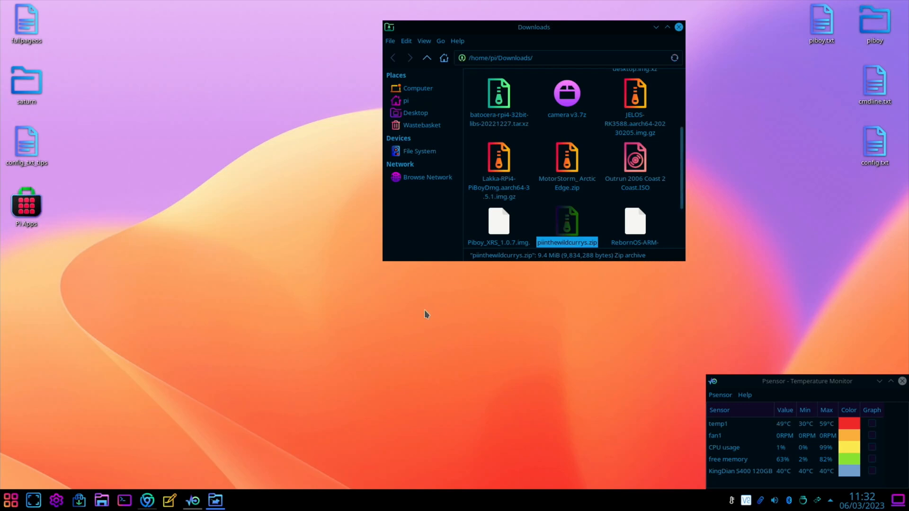
pyautogui.moveTo(290, 440)
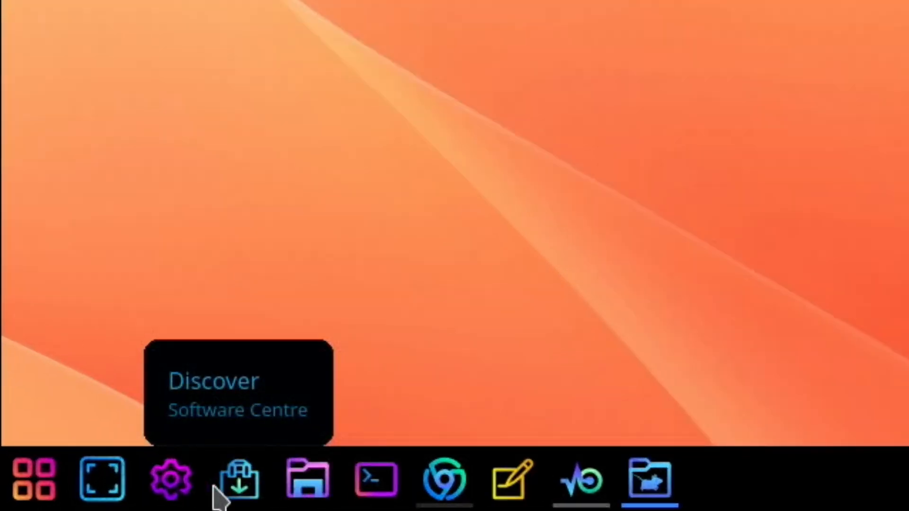
# Load pinthewildcurrys.zip from Downloads into xarchiver and view its photo IMG_0962.jpg.
pyautogui.click(33, 479)
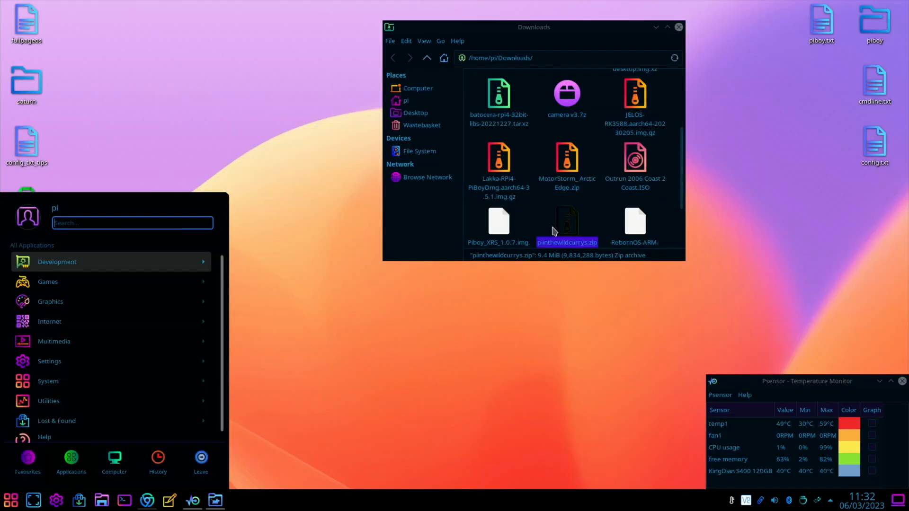
pyautogui.rightClick(566, 222)
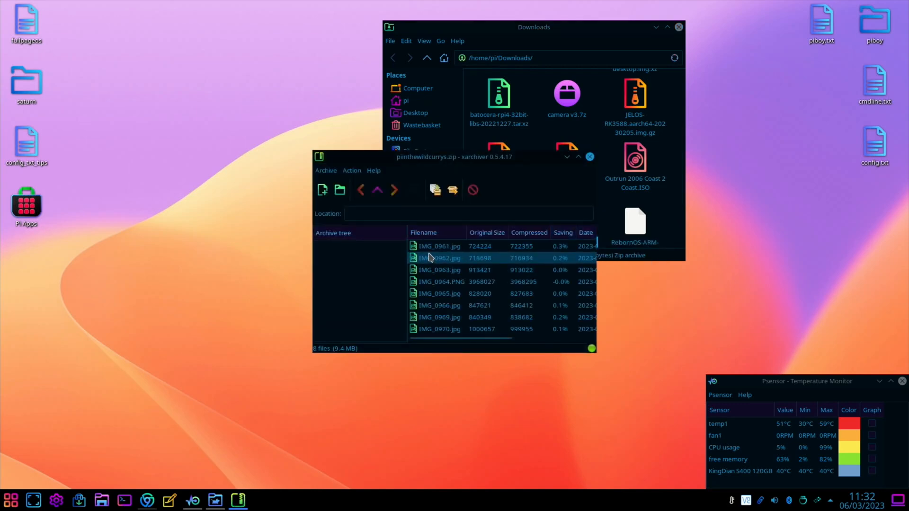
pyautogui.doubleClick(439, 247)
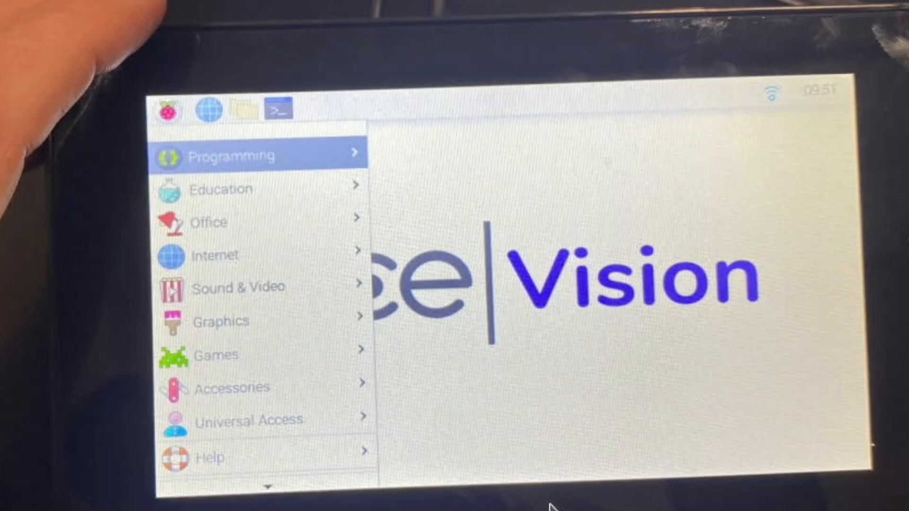
pyautogui.moveTo(249, 352)
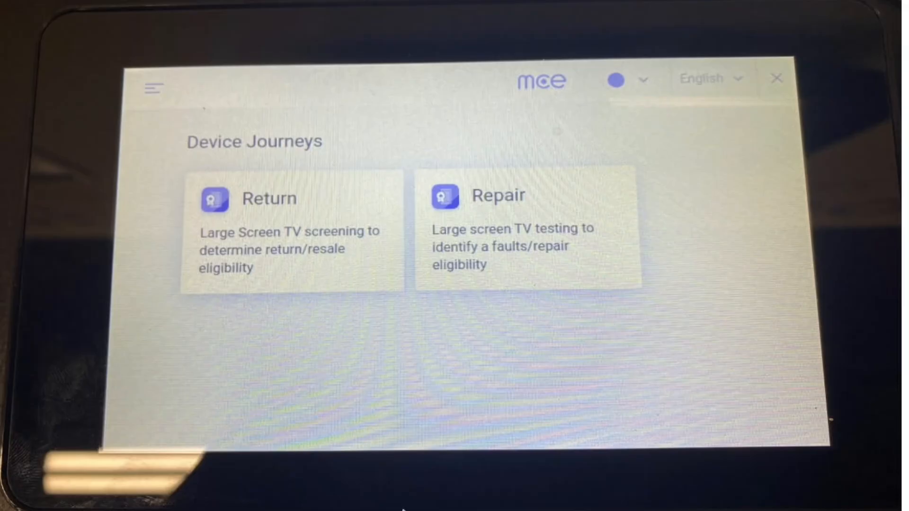
pyautogui.moveTo(150, 101)
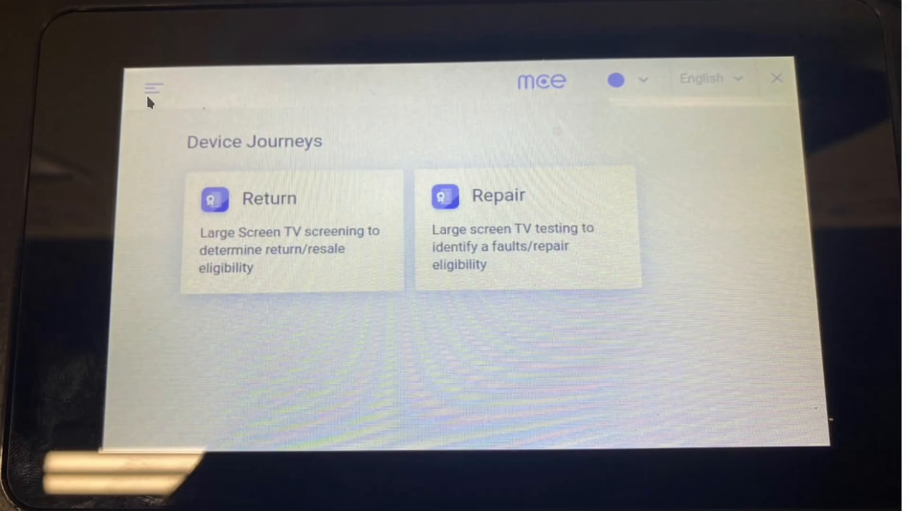
pyautogui.moveTo(276, 217)
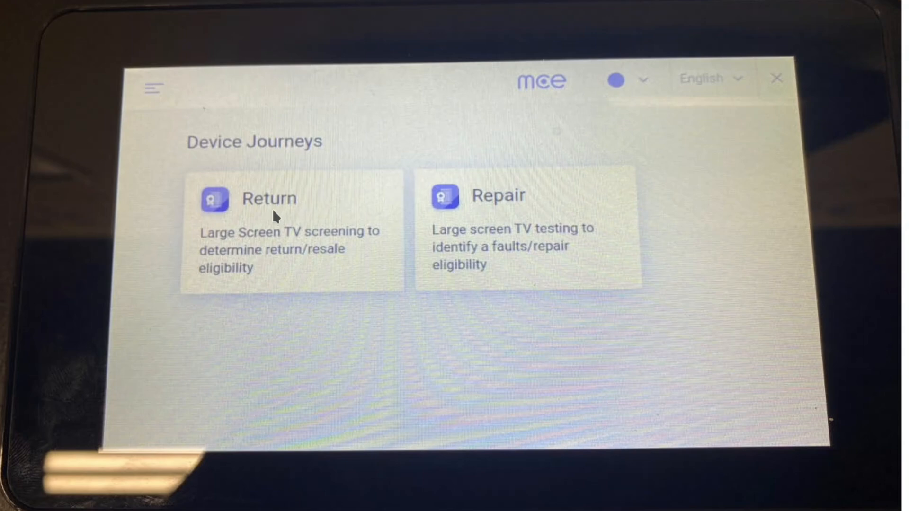
pyautogui.moveTo(818, 57)
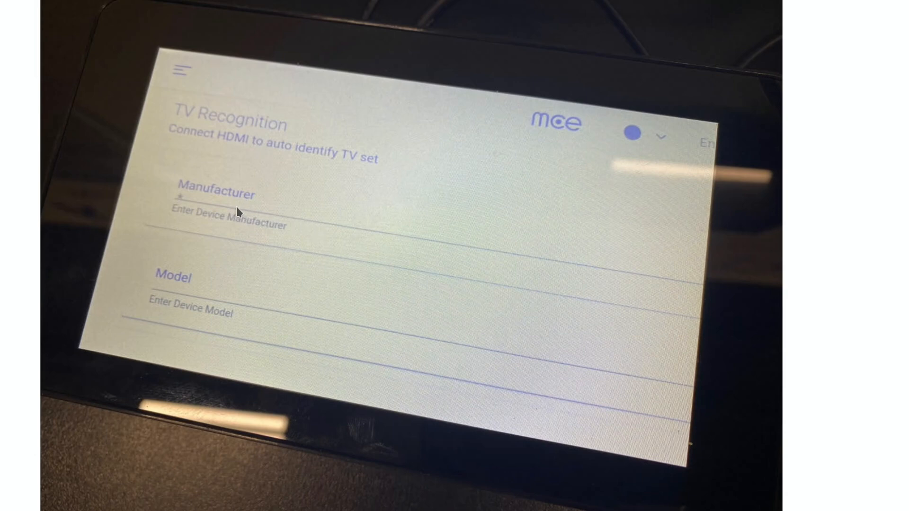
pyautogui.moveTo(390, 194)
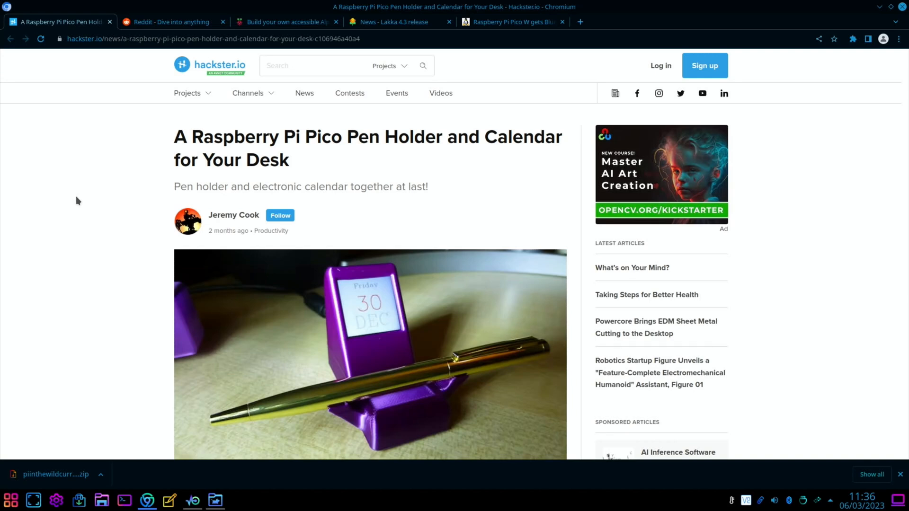
pyautogui.moveTo(453, 183)
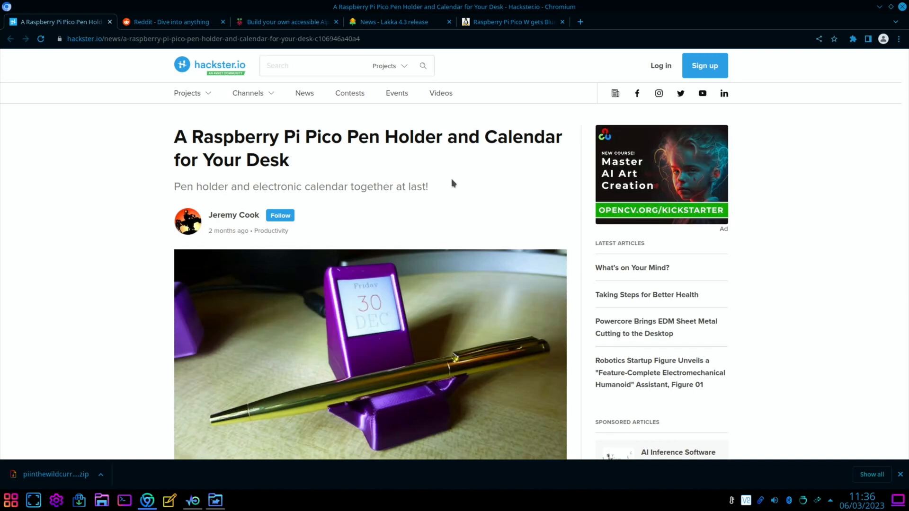
# Scroll the Hackster Pico pen holder article down to the author box and Latest Articles.
pyautogui.scroll(-3)
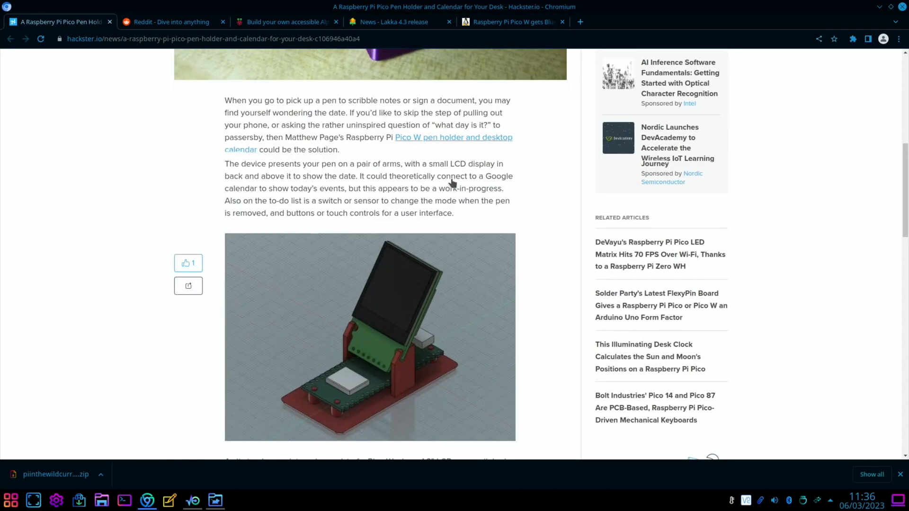
pyautogui.scroll(-3)
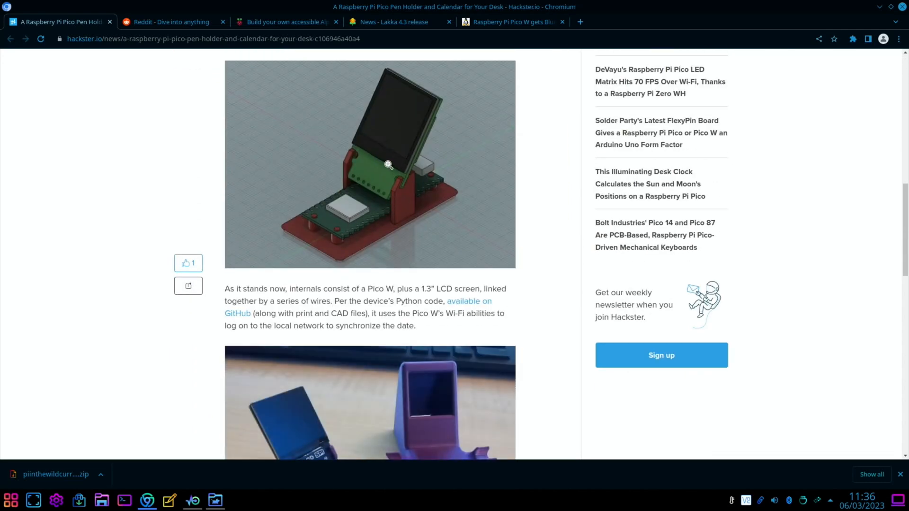
pyautogui.scroll(-3)
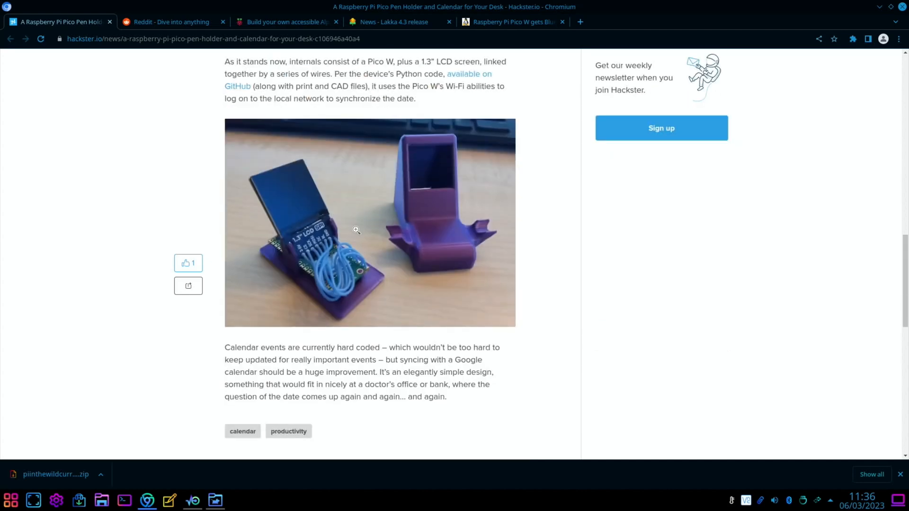
pyautogui.scroll(-3)
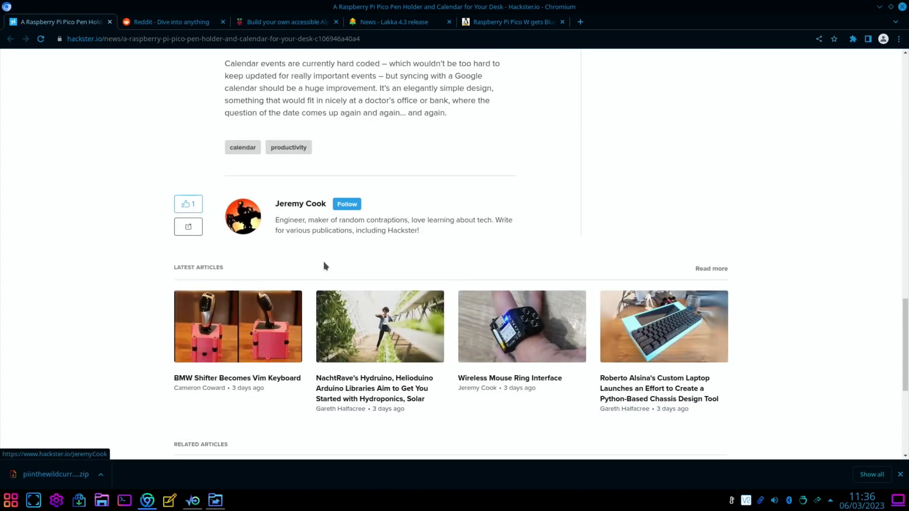
pyautogui.scroll(3)
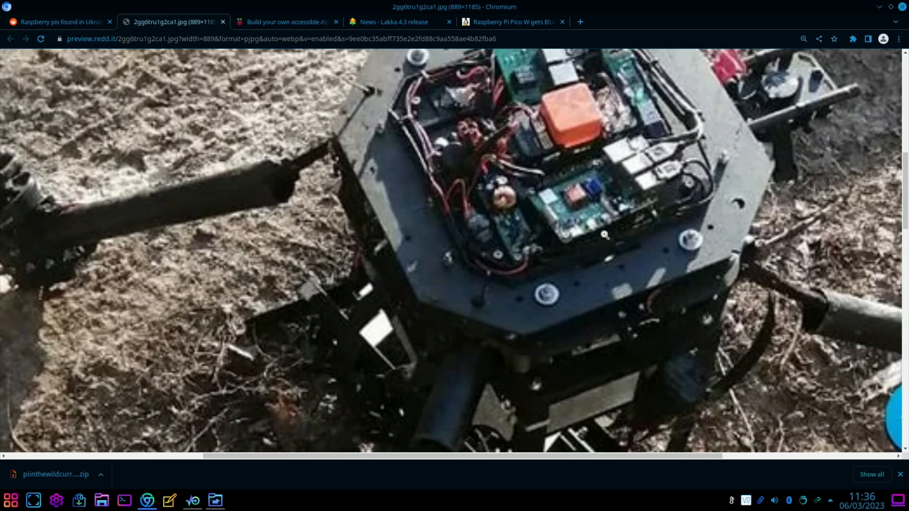
pyautogui.moveTo(601, 233)
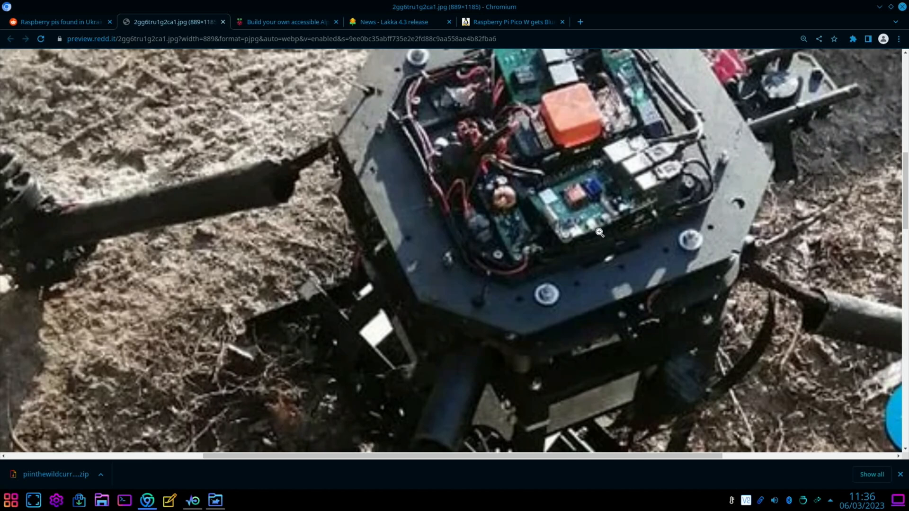
pyautogui.moveTo(602, 227)
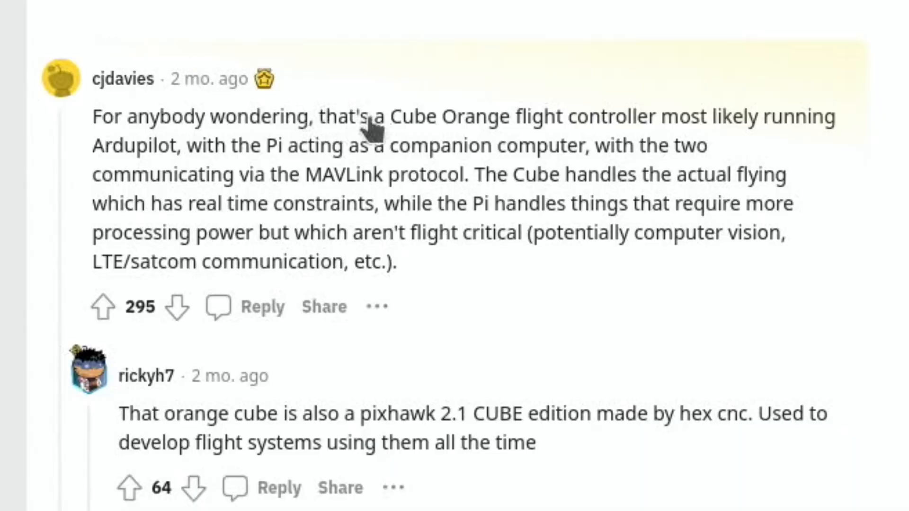
pyautogui.moveTo(696, 145)
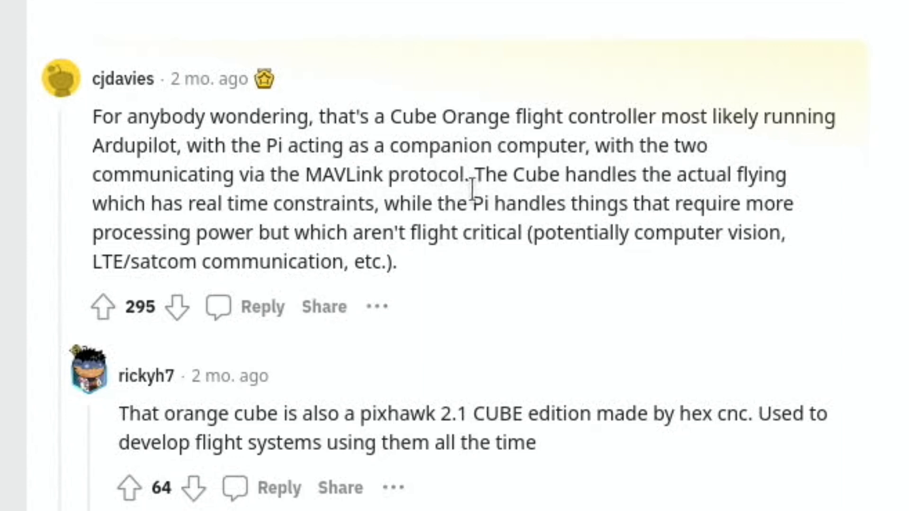
pyautogui.moveTo(575, 283)
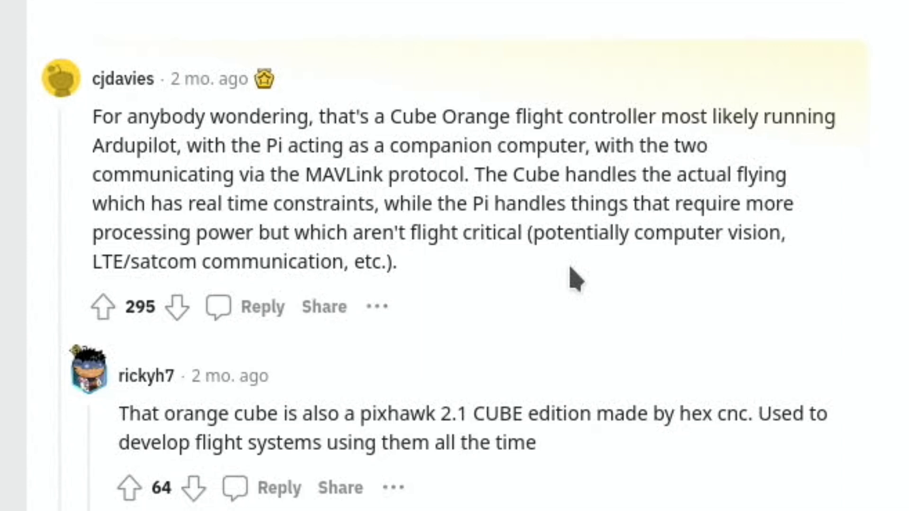
pyautogui.moveTo(438, 307)
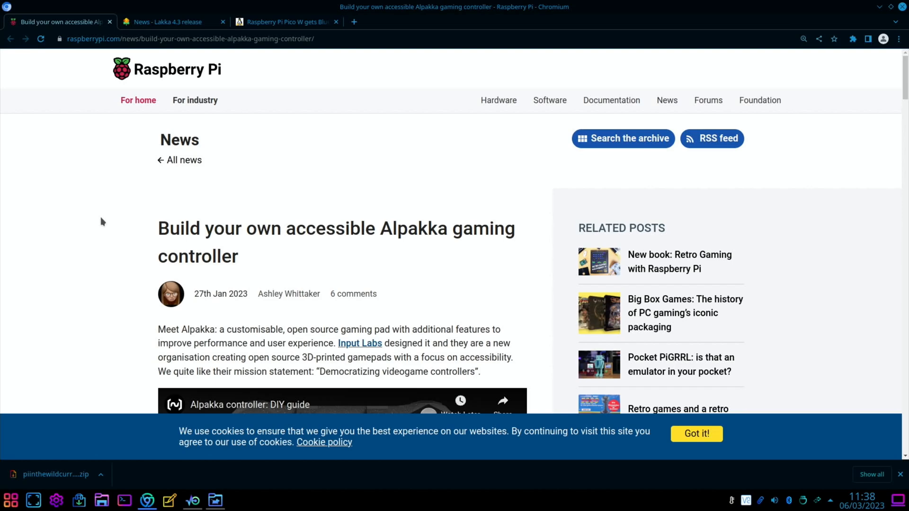
# Play the Alpakka controller's embedded DIY guide video and watch it full screen.
pyautogui.scroll(-3)
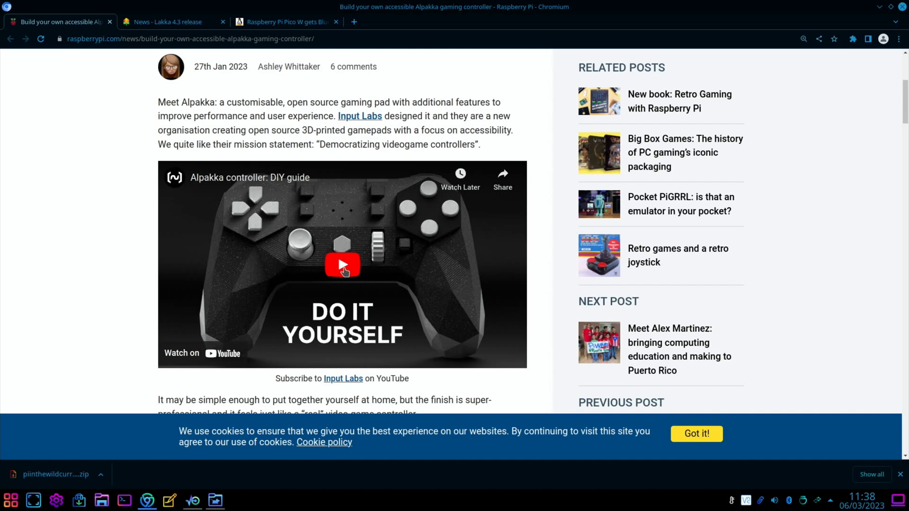
pyautogui.click(342, 266)
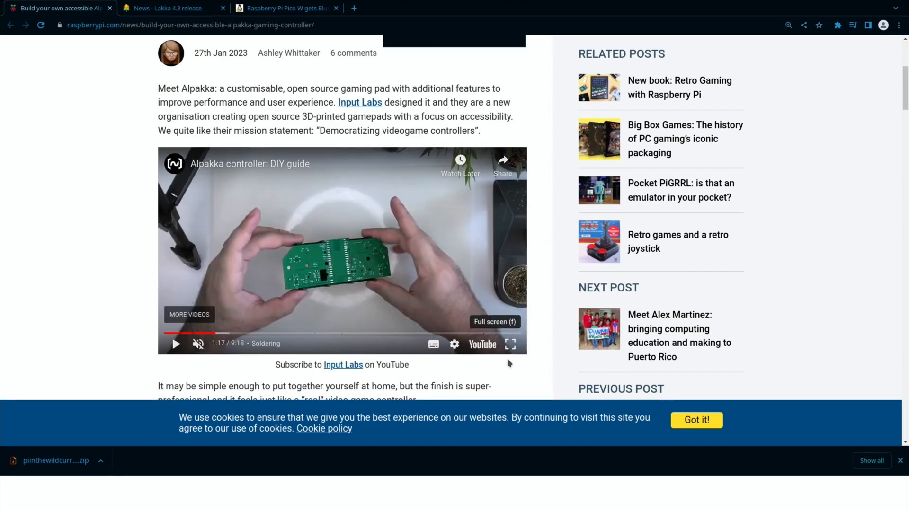
pyautogui.click(110, 7)
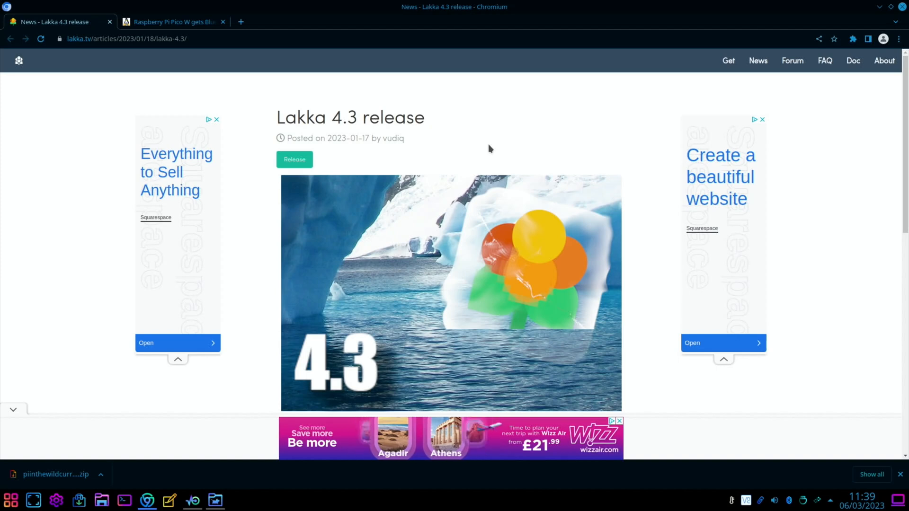
# Scroll the Lakka 4.3 article through Release summary, Known issues and Final notes.
pyautogui.scroll(-3)
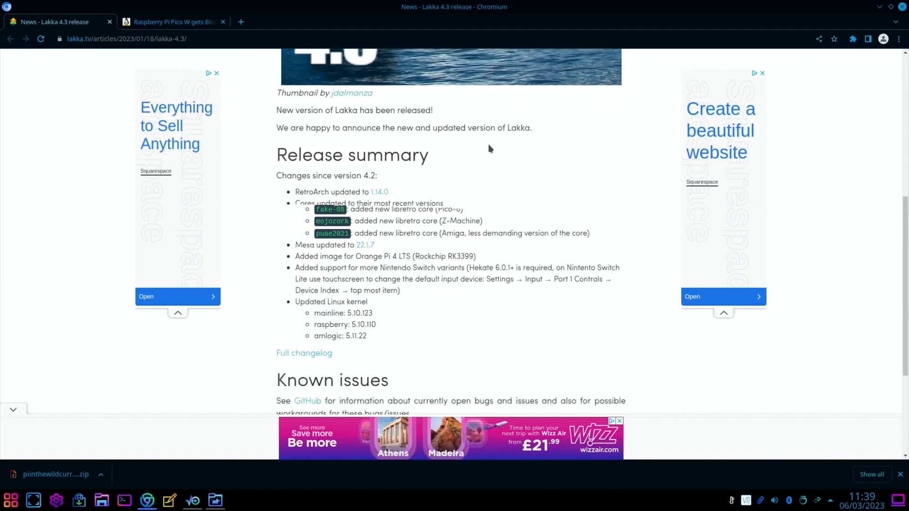
pyautogui.scroll(-3)
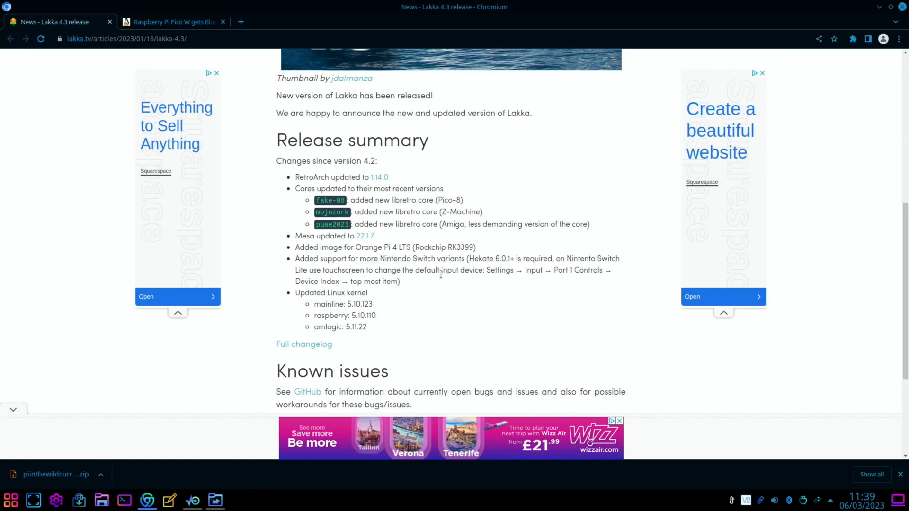
pyautogui.scroll(-3)
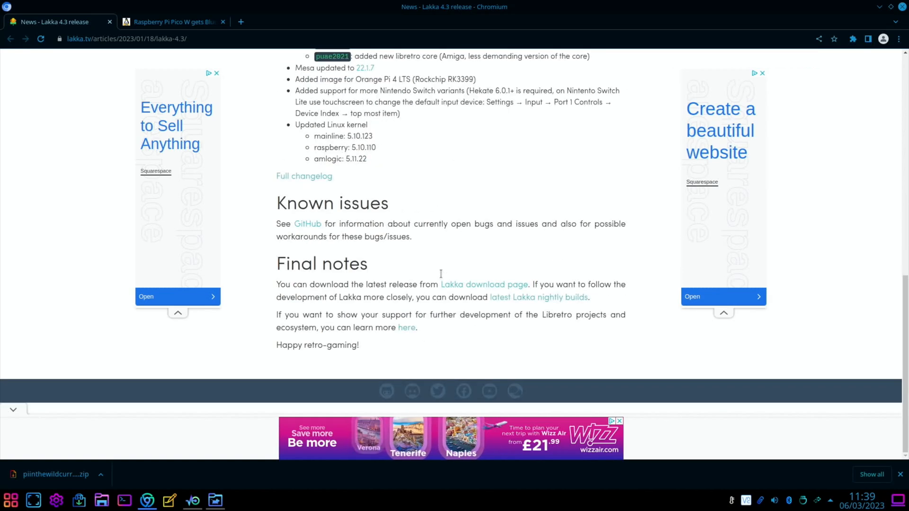
pyautogui.scroll(3)
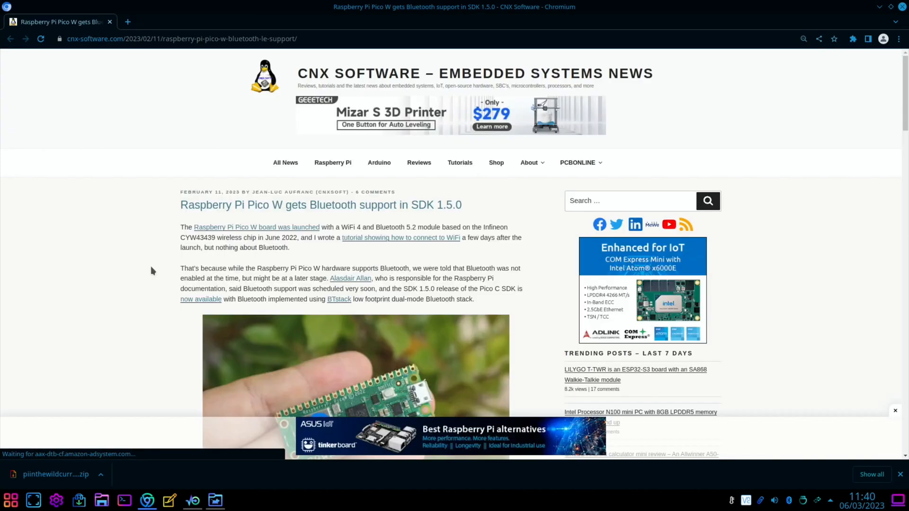
pyautogui.moveTo(139, 262)
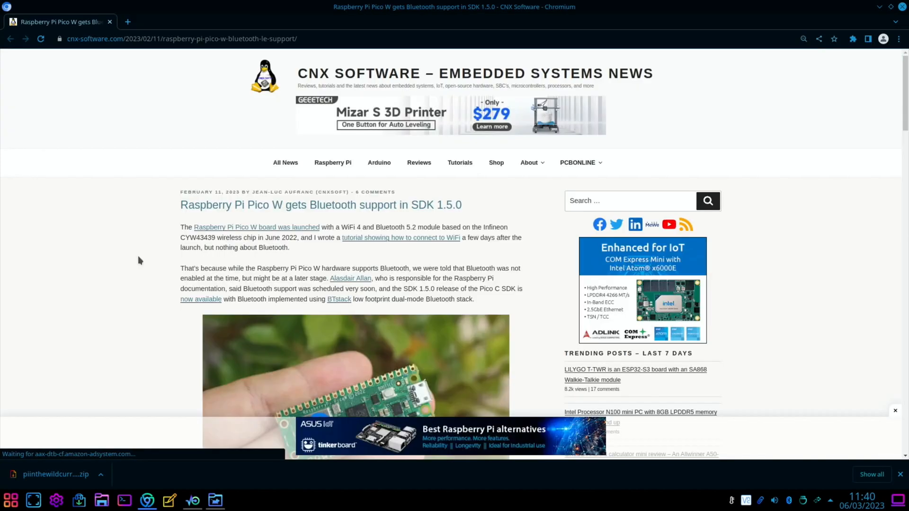
pyautogui.moveTo(120, 239)
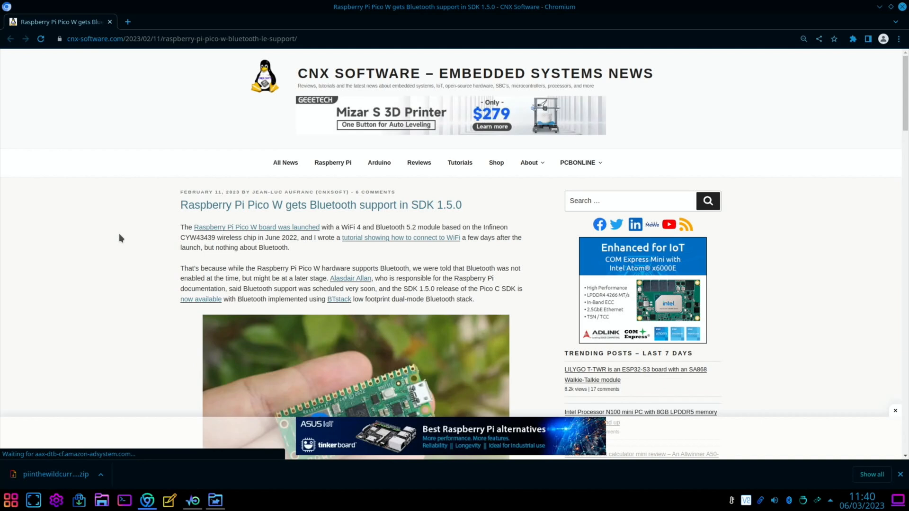
pyautogui.moveTo(322, 289)
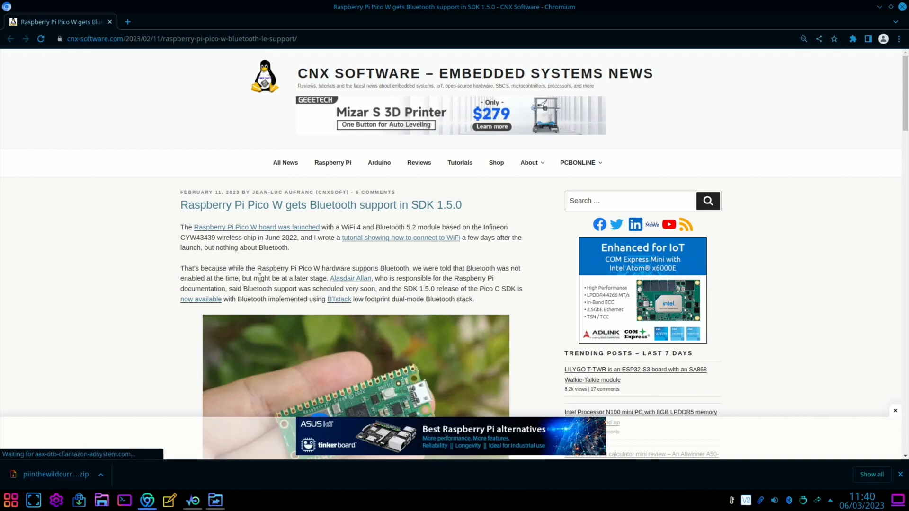
# Scroll the CNX Software Pico W Bluetooth article to its photo and SDK 1.5.0 feature list.
pyautogui.scroll(-3)
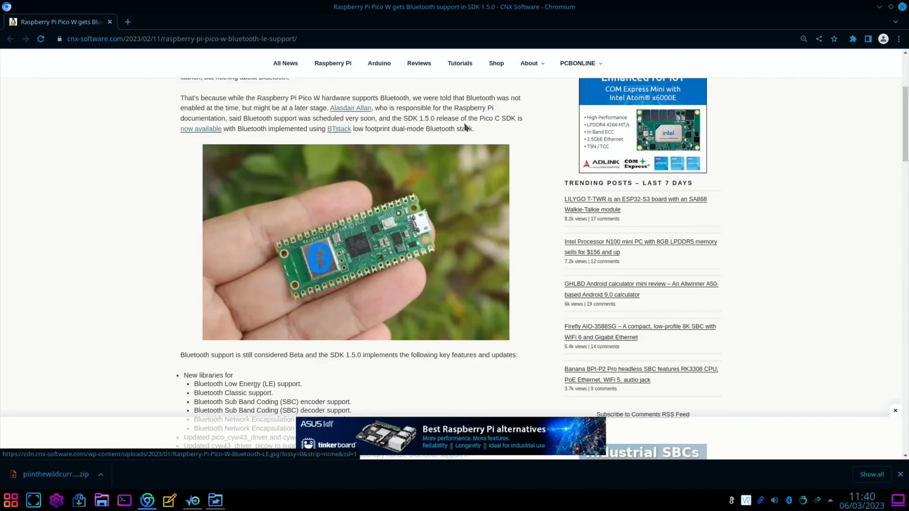
pyautogui.moveTo(290, 149)
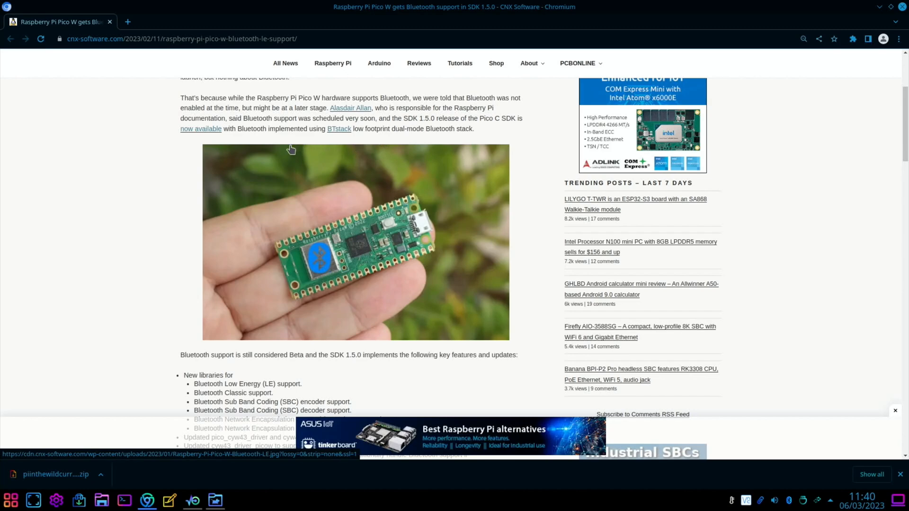
pyautogui.moveTo(387, 149)
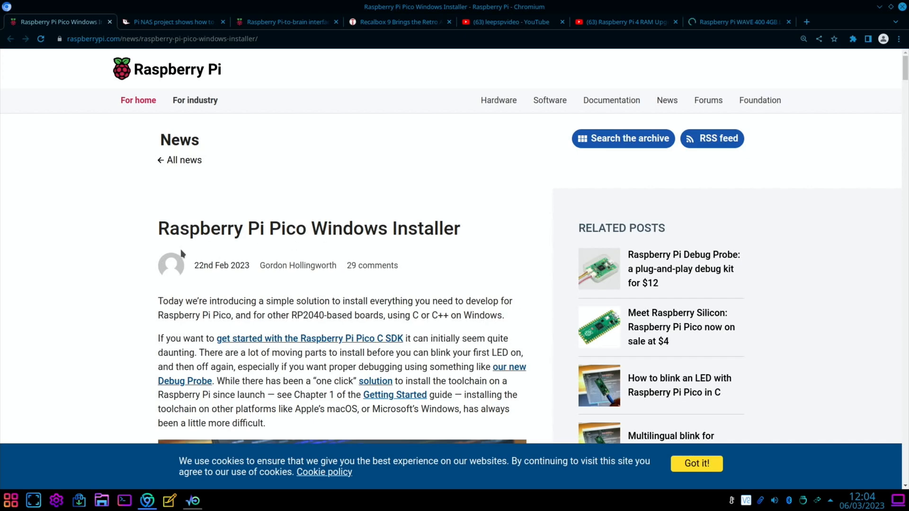
# Scroll the Pico Windows Installer post past its introduction to the laptop photo.
pyautogui.scroll(-3)
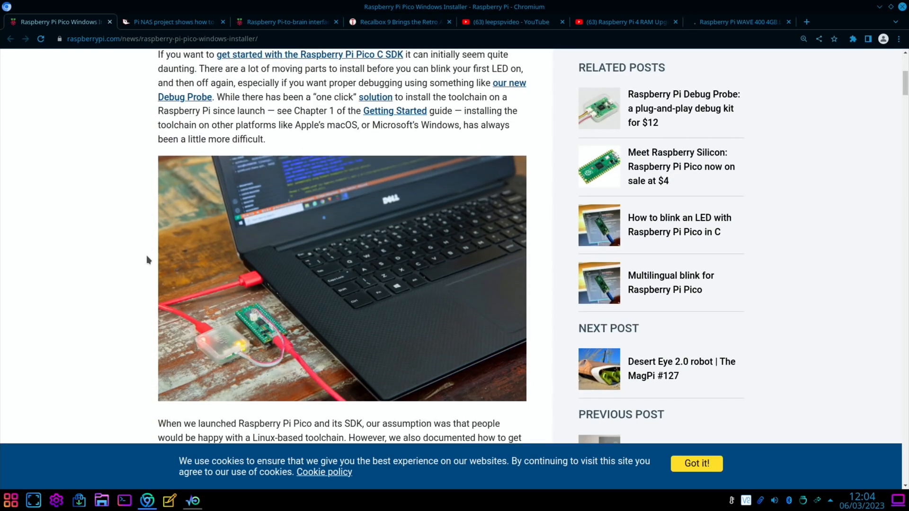
pyautogui.scroll(-3)
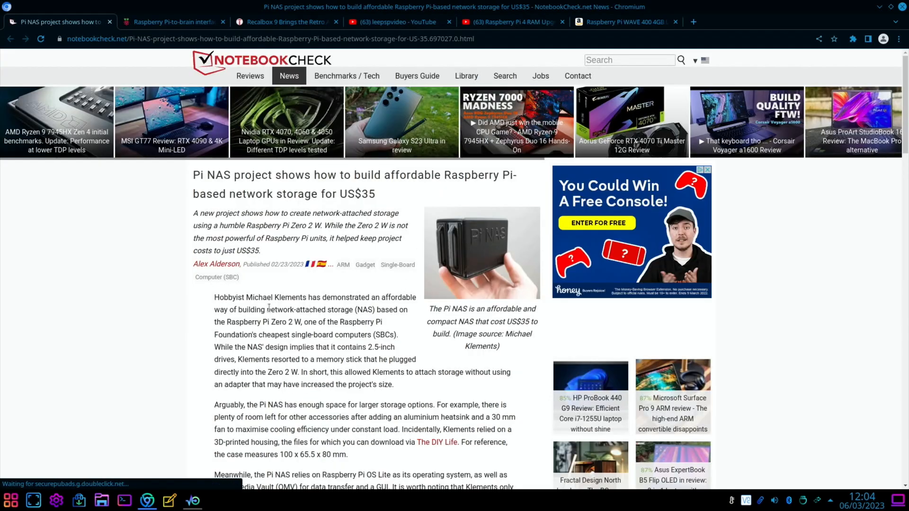
pyautogui.moveTo(268, 311)
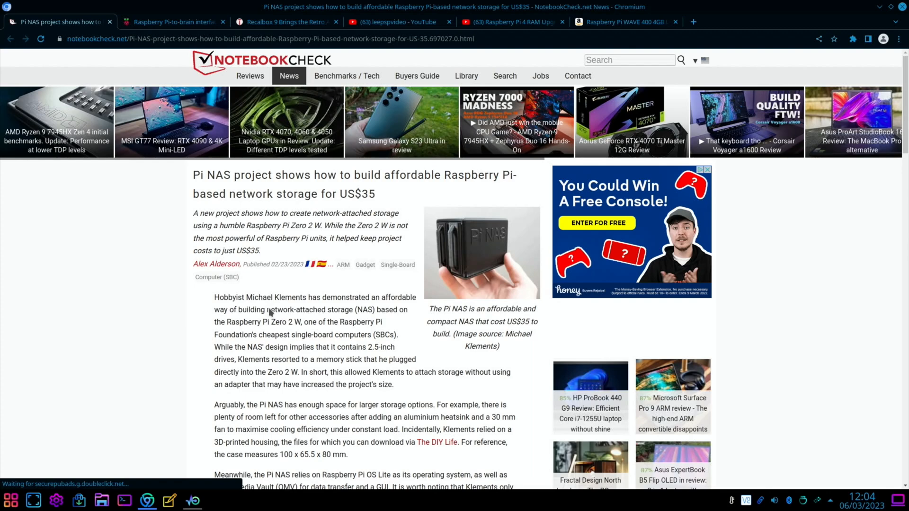
pyautogui.moveTo(243, 312)
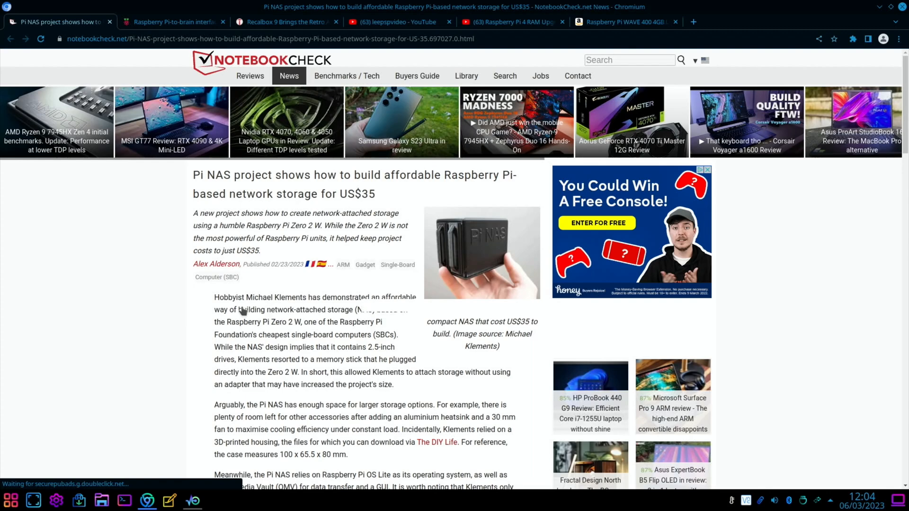
pyautogui.moveTo(292, 324)
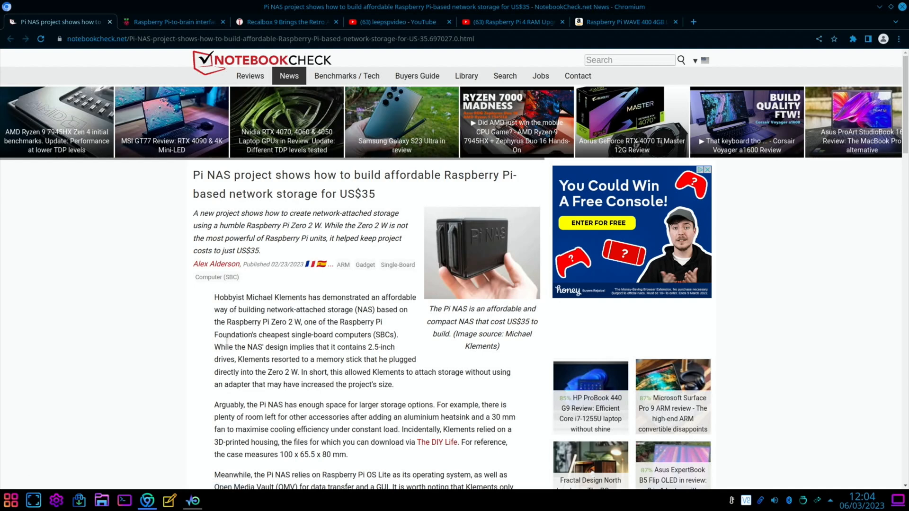
pyautogui.moveTo(88, 310)
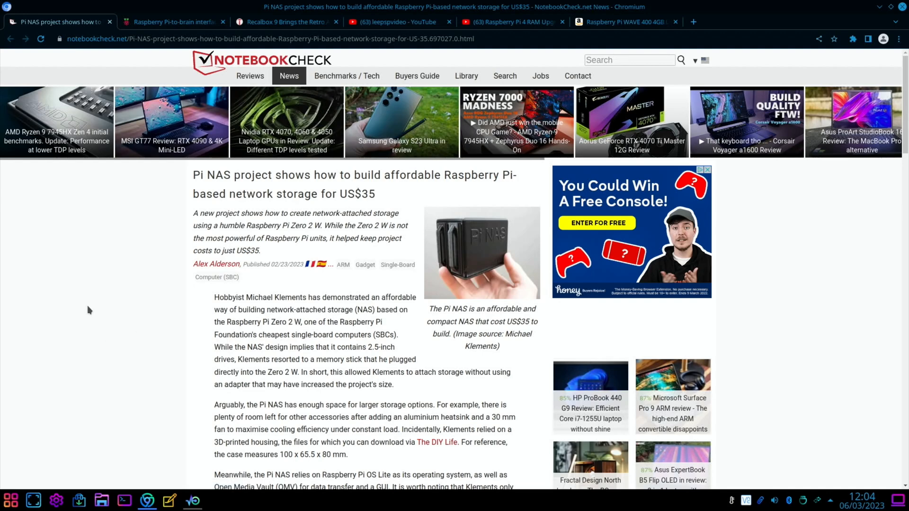
# Scroll the NotebookCheck Pi NAS article to the embedded DIY $35 NAS video and sources.
pyautogui.scroll(-3)
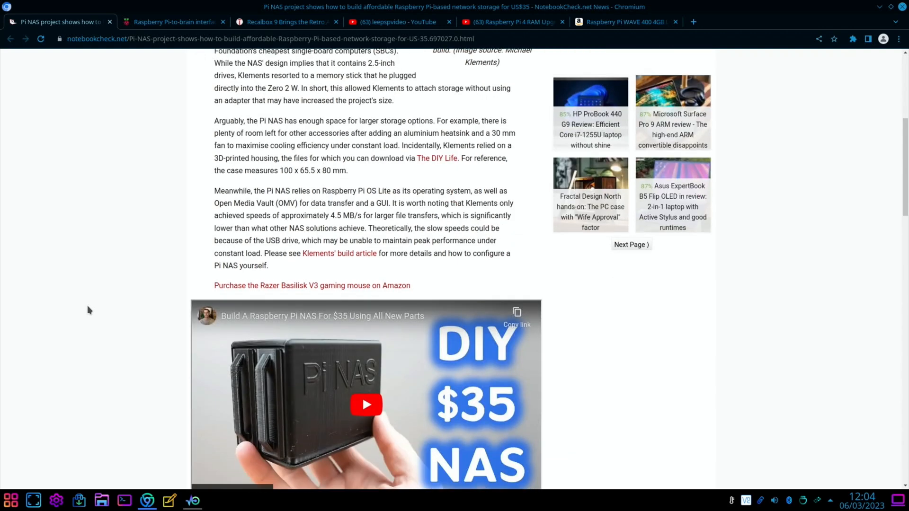
pyautogui.scroll(-3)
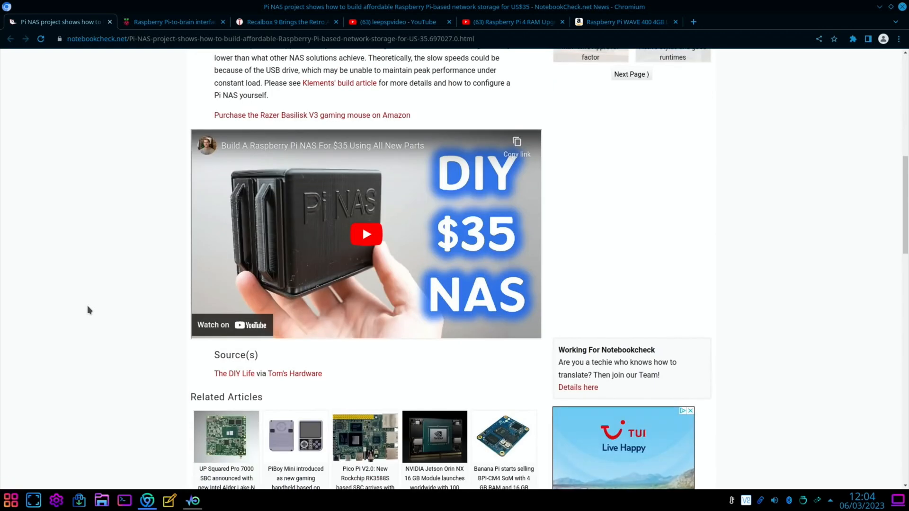
pyautogui.moveTo(115, 14)
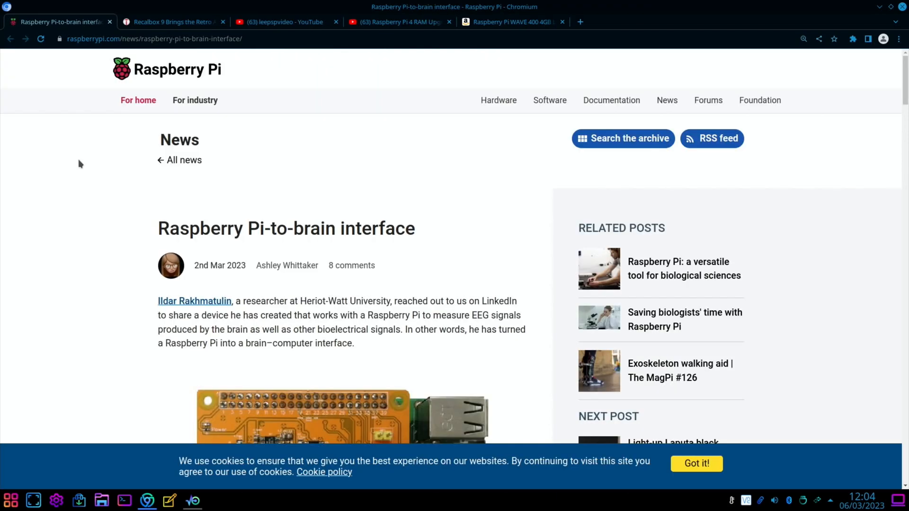
# Scroll the Pi-to-brain interface article past How does it work? to the robot-control video.
pyautogui.scroll(-3)
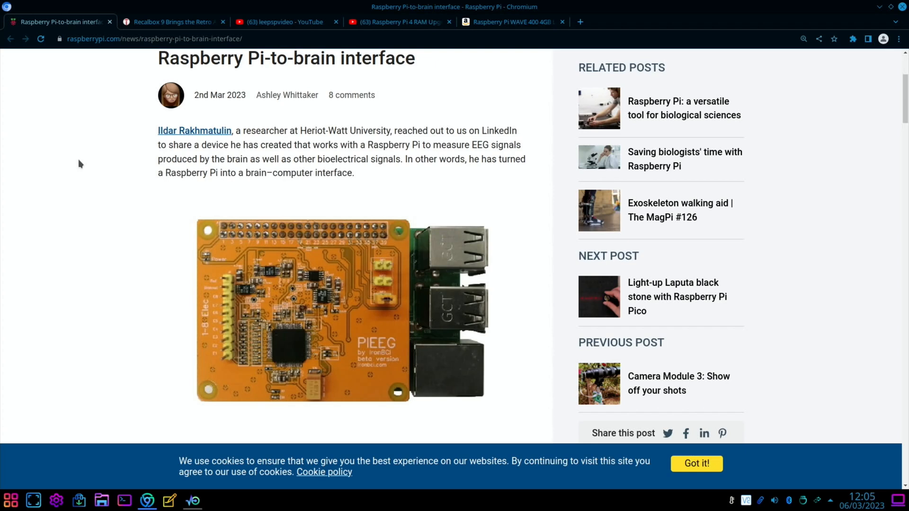
pyautogui.moveTo(95, 158)
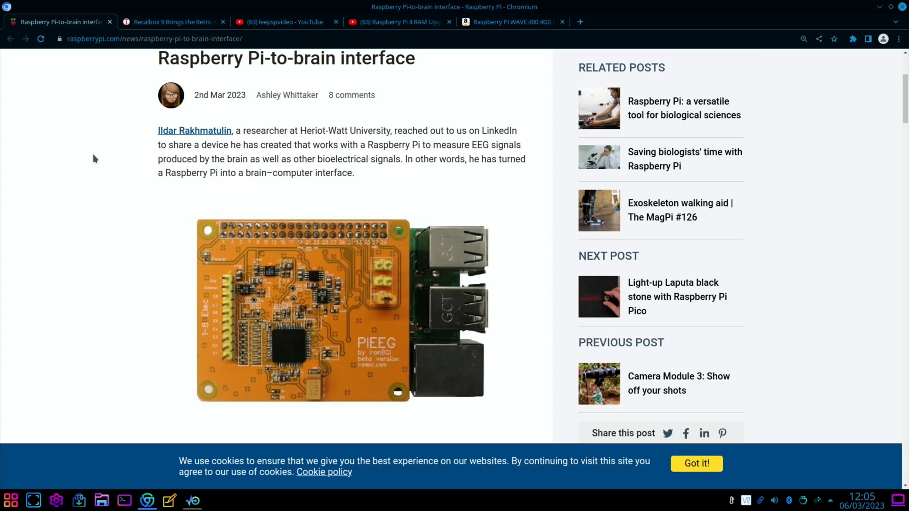
pyautogui.scroll(-3)
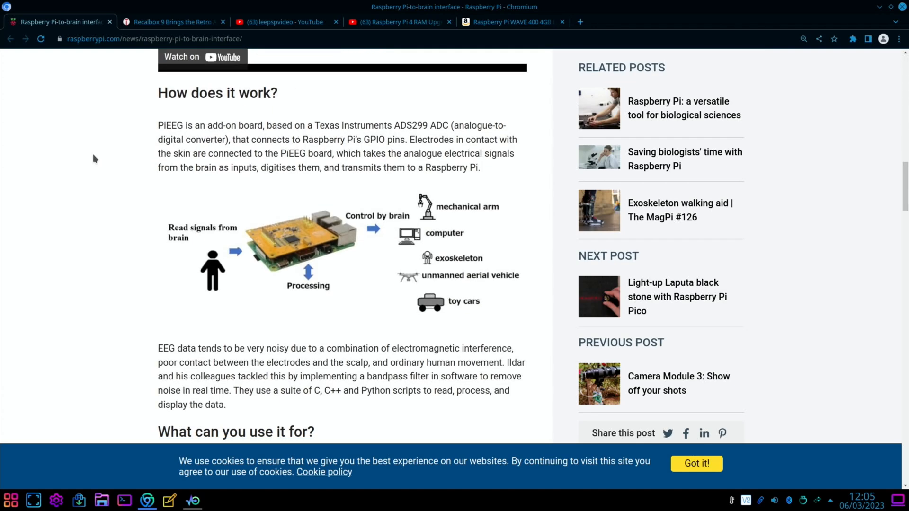
pyautogui.scroll(-3)
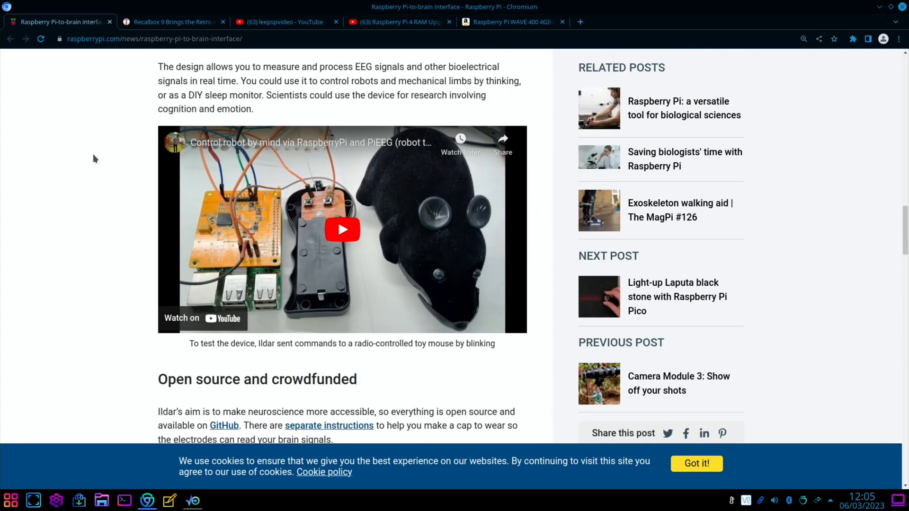
# Close the brain-interface tab and read the Recalbox 9 article down to its new-features list.
pyautogui.click(58, 22)
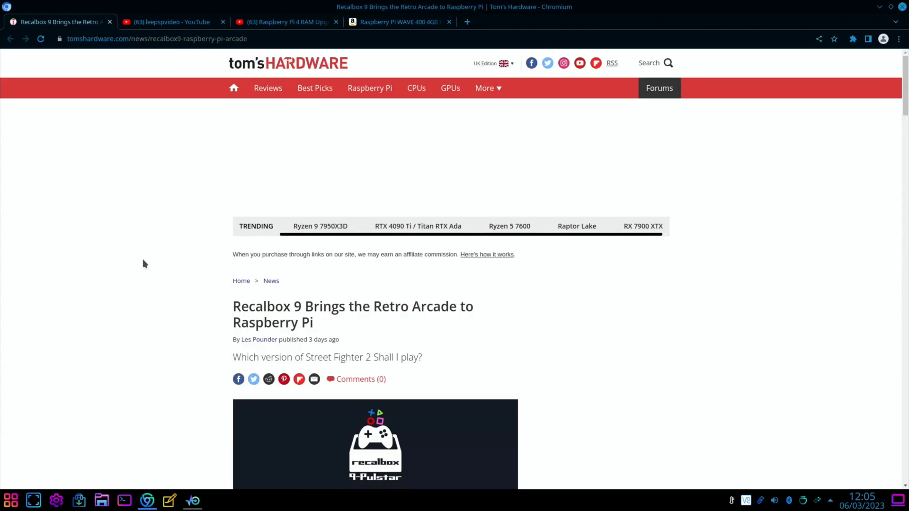
pyautogui.scroll(-3)
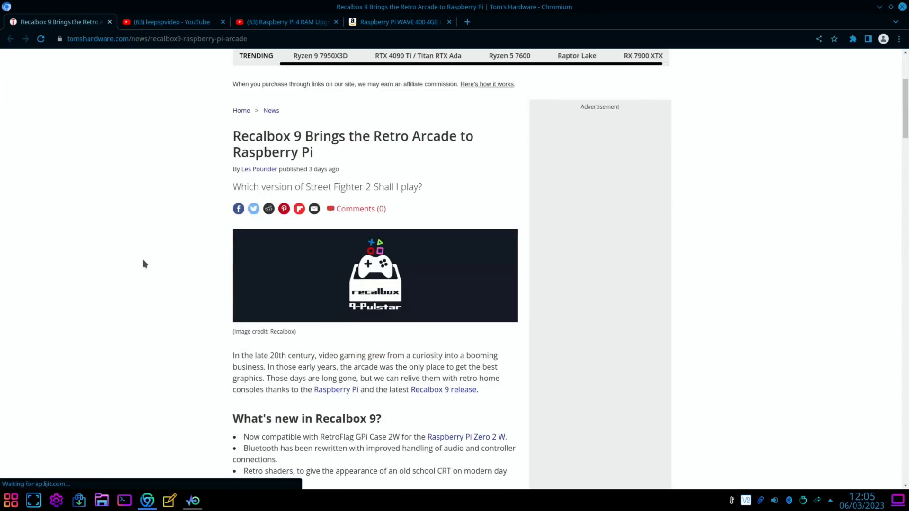
pyautogui.scroll(-3)
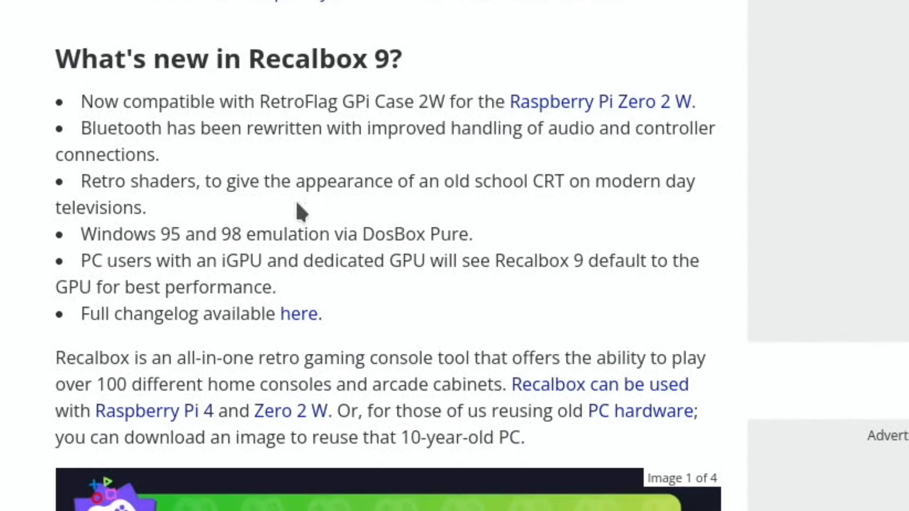
pyautogui.moveTo(571, 222)
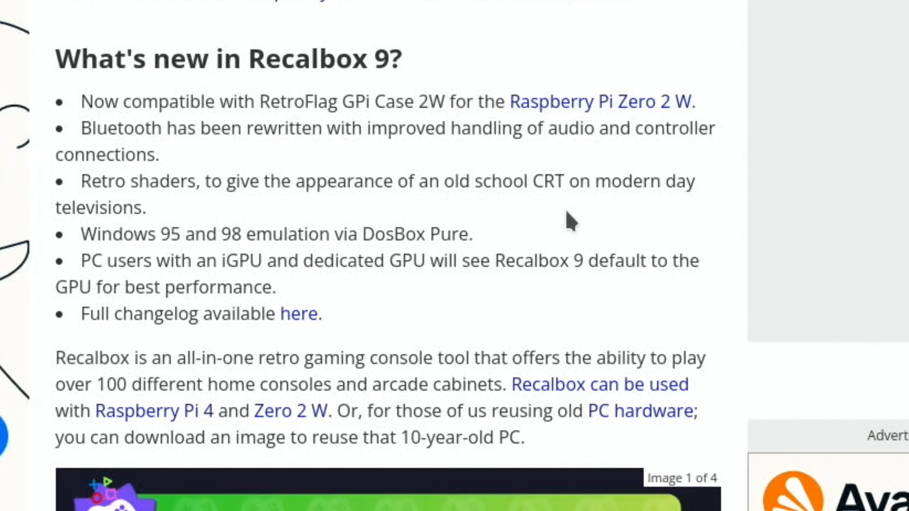
pyautogui.moveTo(243, 262)
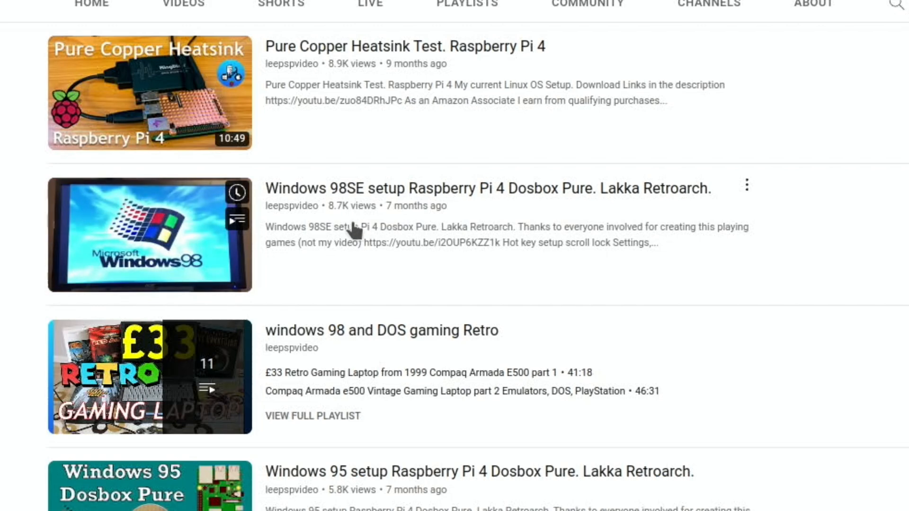
pyautogui.scroll(-3)
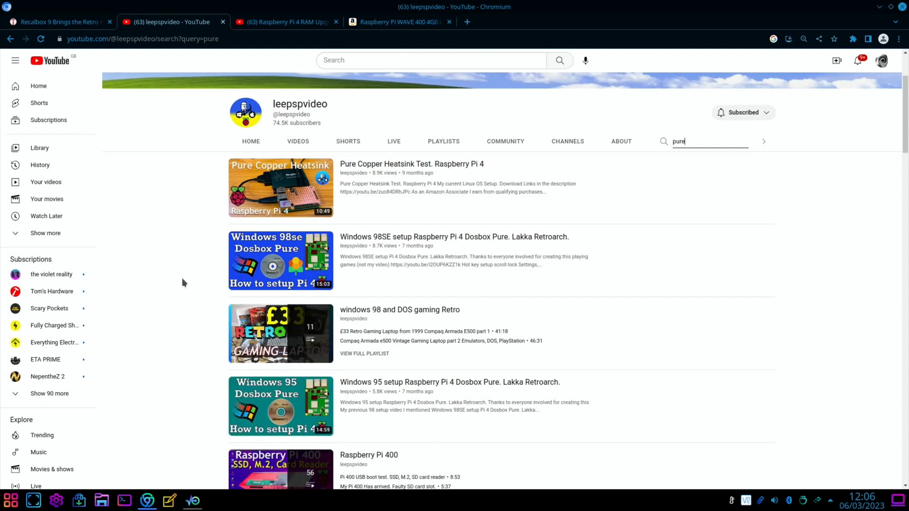
pyautogui.click(58, 21)
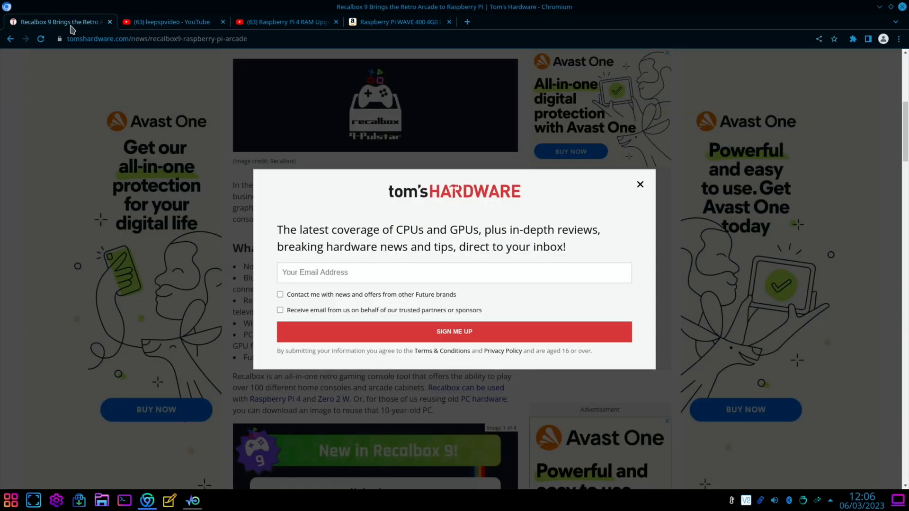
pyautogui.moveTo(636, 192)
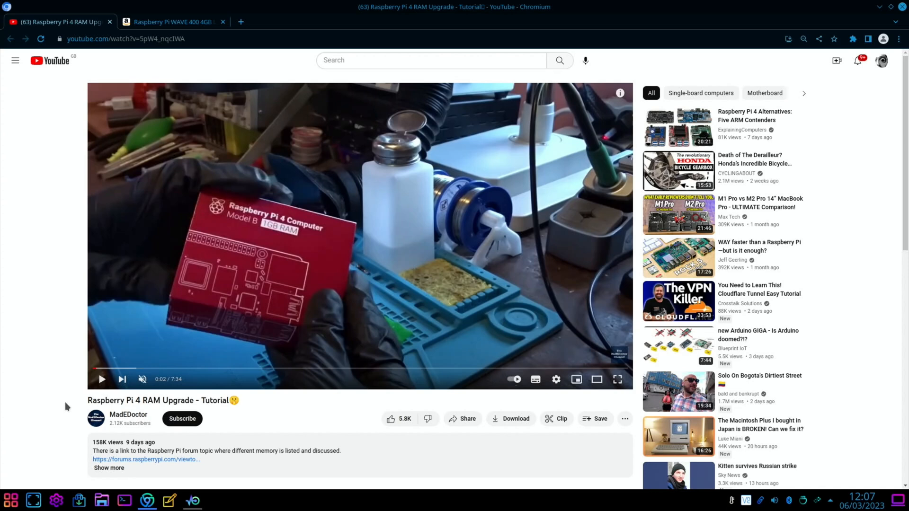
pyautogui.moveTo(168, 370)
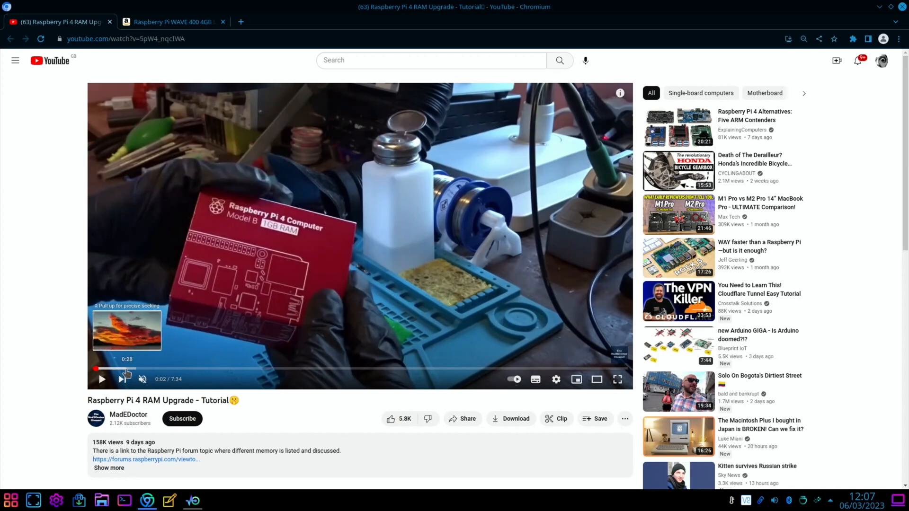
# Jump the Raspberry Pi 4 RAM Upgrade video ahead past 2:30 to the memory chip replacement.
pyautogui.click(150, 368)
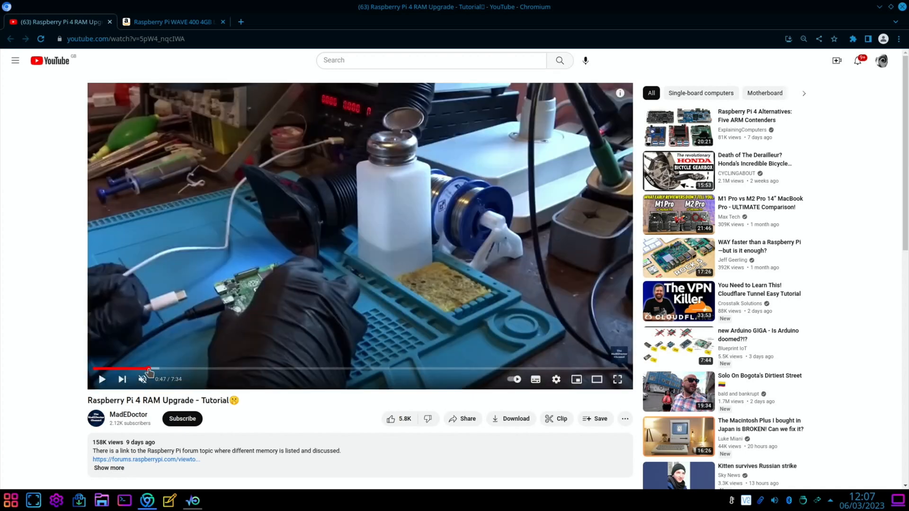
pyautogui.moveTo(173, 371)
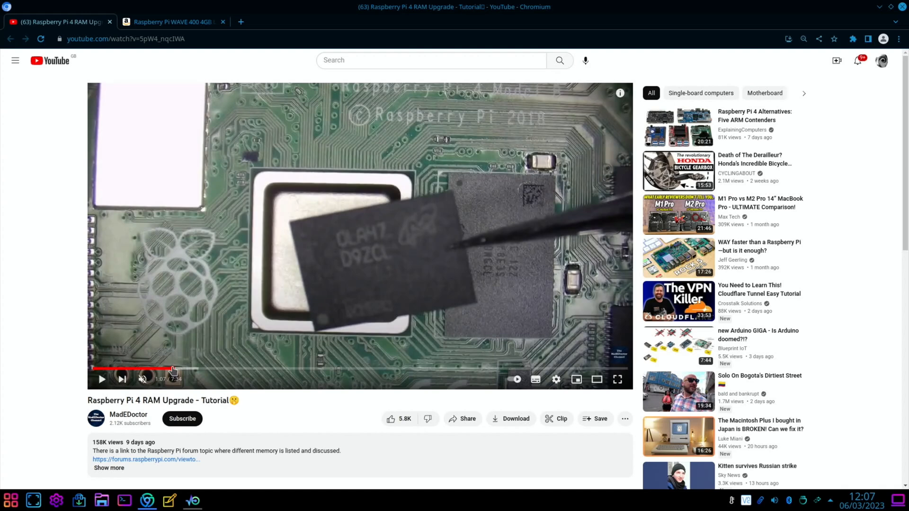
pyautogui.click(205, 369)
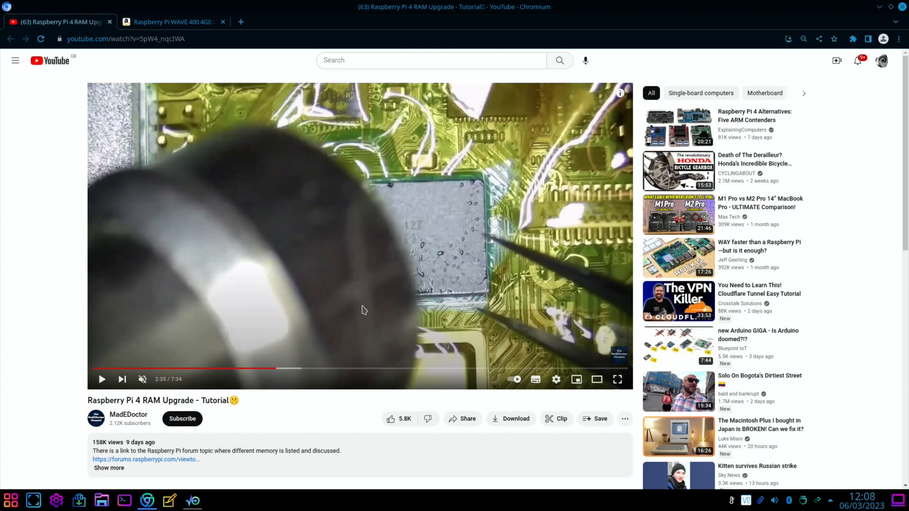
pyautogui.moveTo(47, 172)
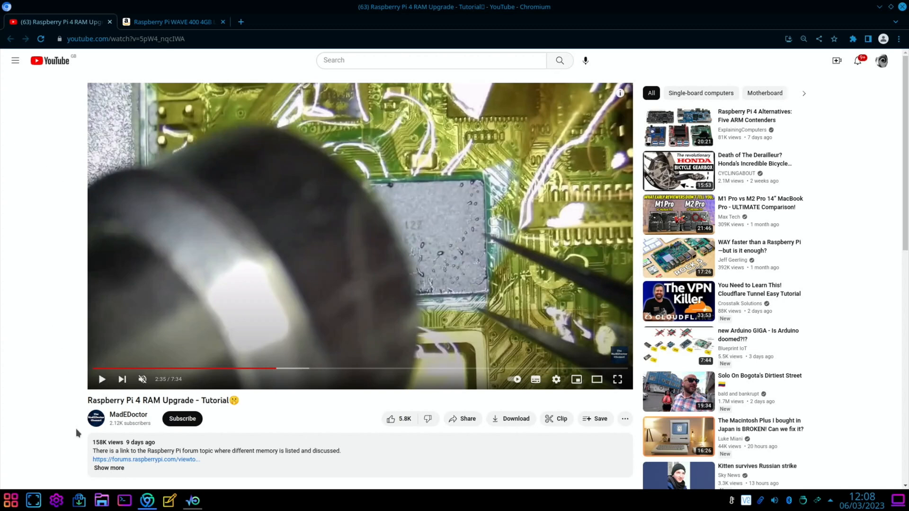
pyautogui.moveTo(58, 352)
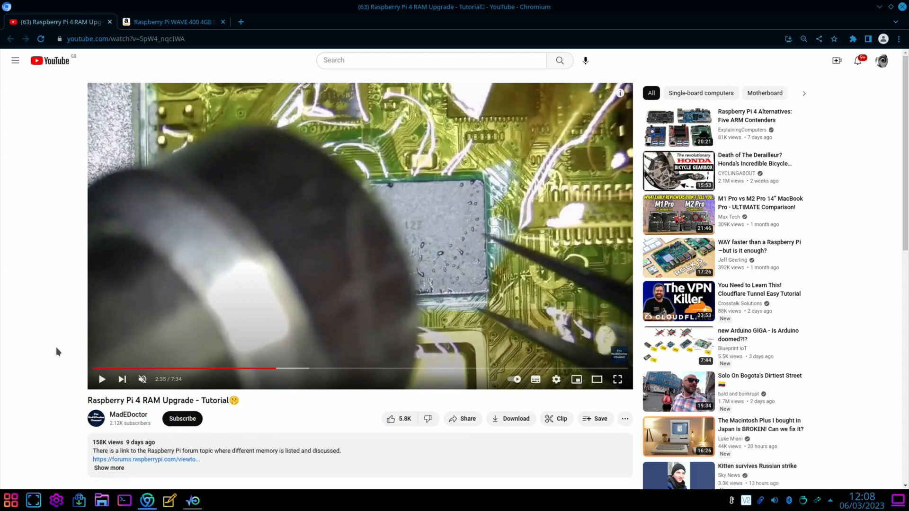
pyautogui.moveTo(47, 201)
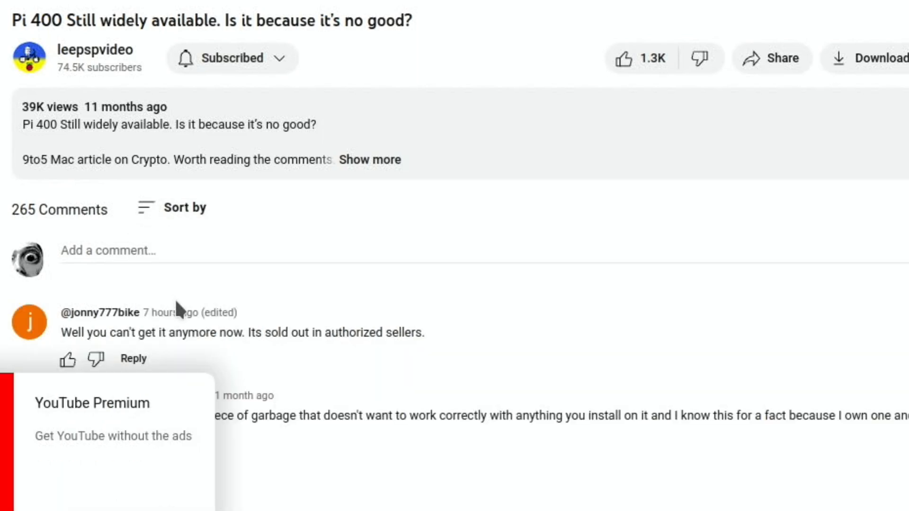
pyautogui.moveTo(291, 358)
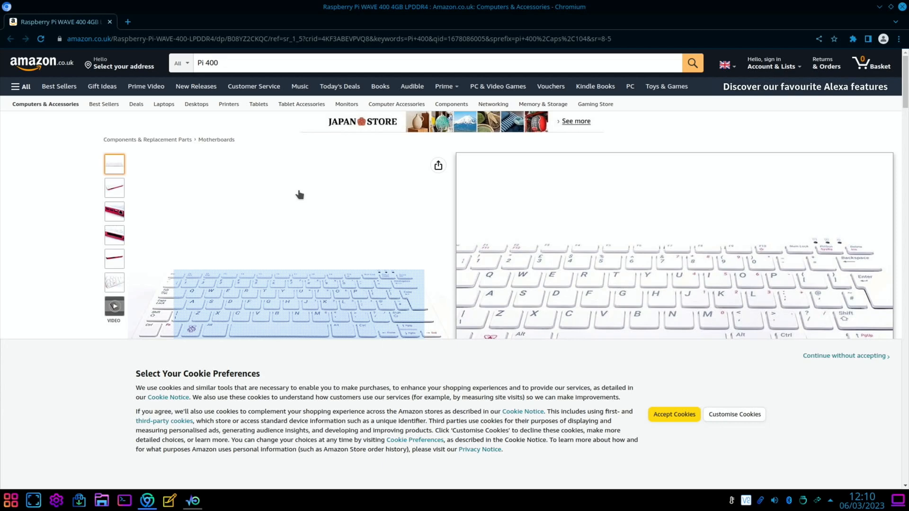
# Browse the Pi 400 4GB listing's port, keyboard and angled photos, then return to the Pi 400 results.
pyautogui.click(115, 211)
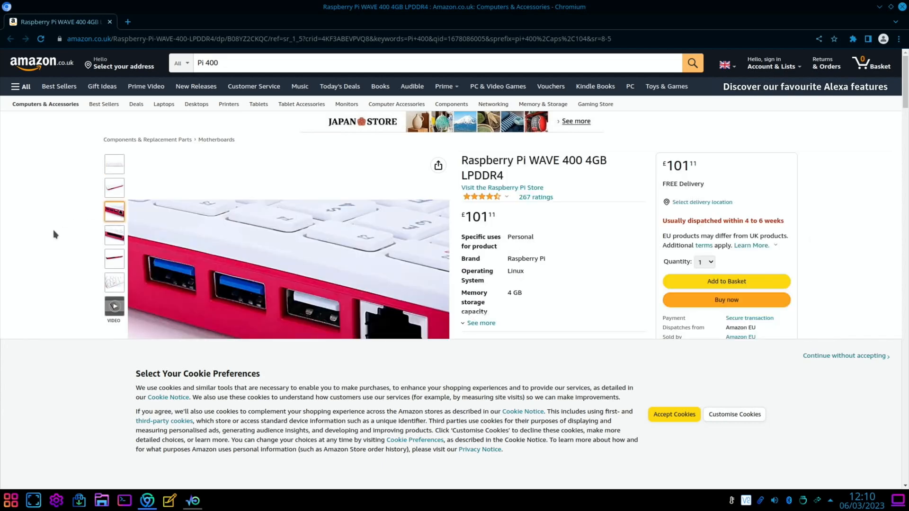
pyautogui.moveTo(529, 353)
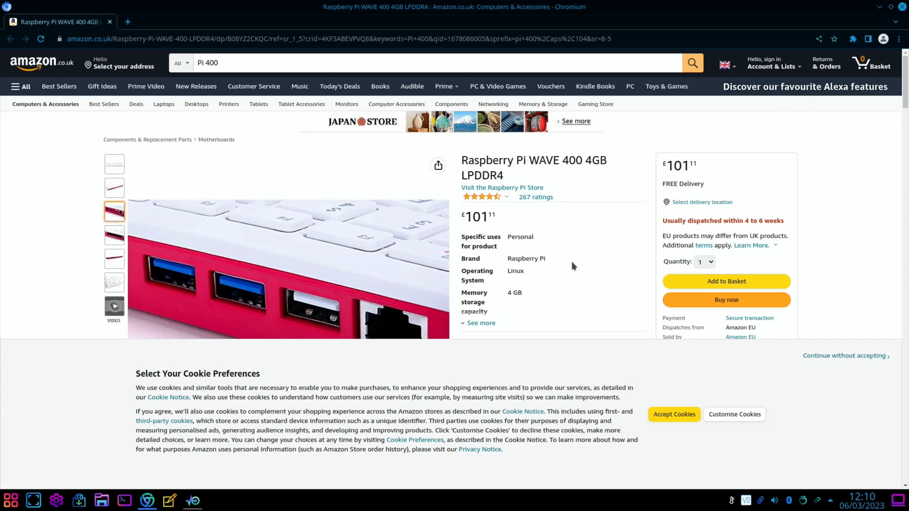
pyautogui.scroll(-3)
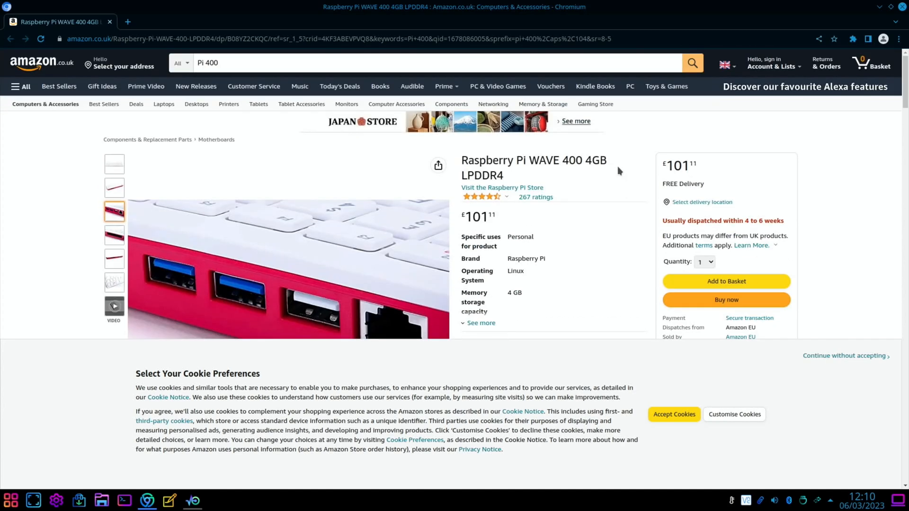
pyautogui.moveTo(534, 233)
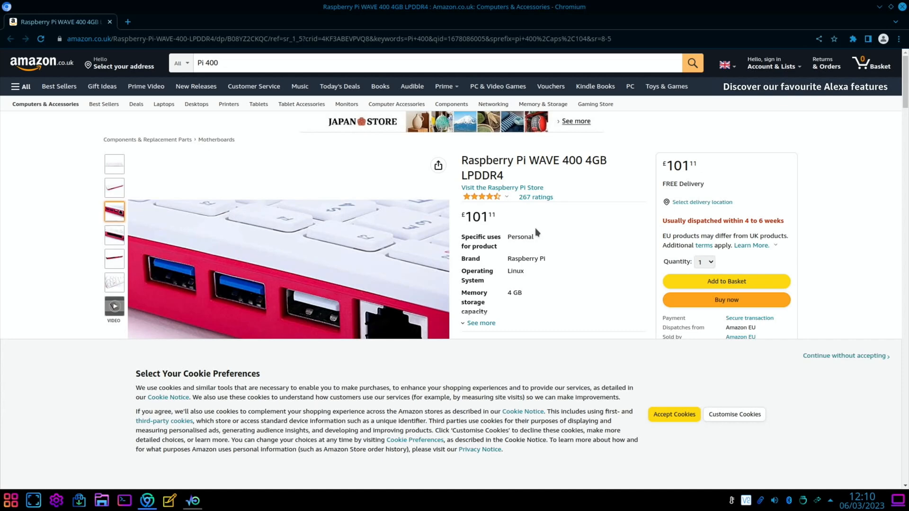
pyautogui.moveTo(448, 333)
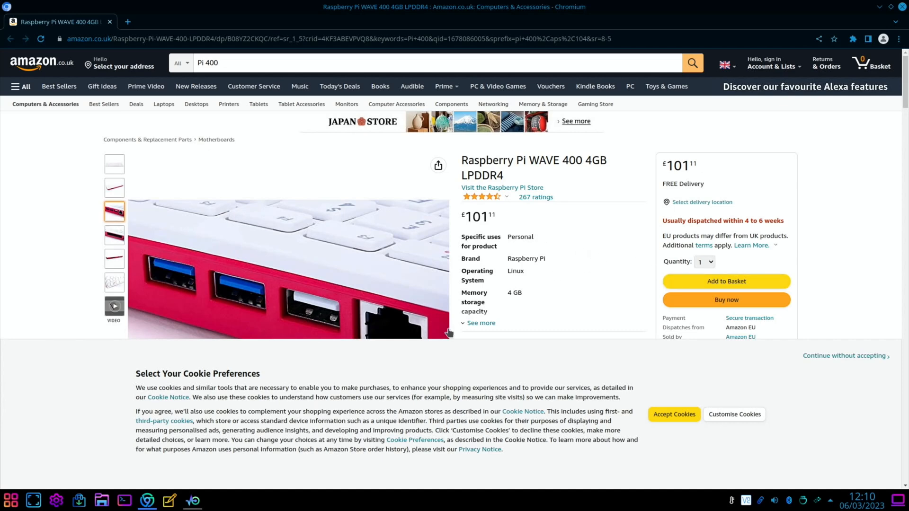
pyautogui.click(115, 164)
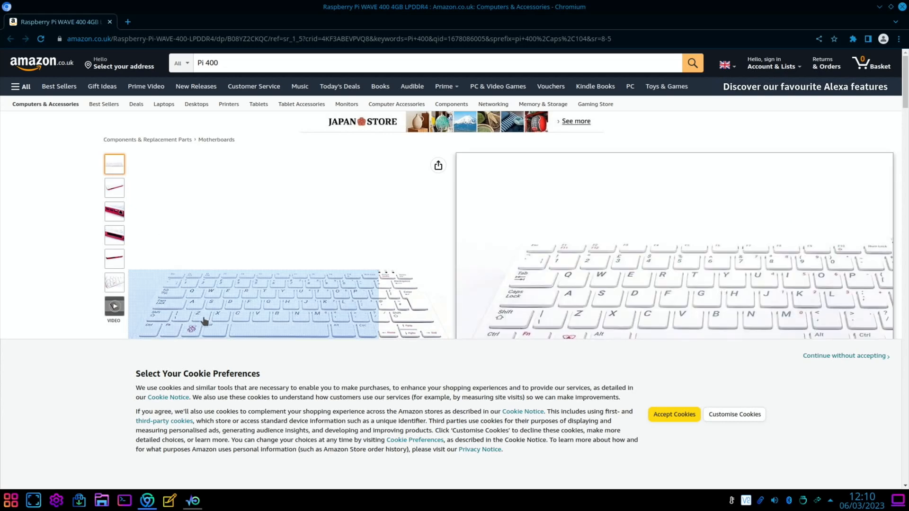
pyautogui.moveTo(228, 309)
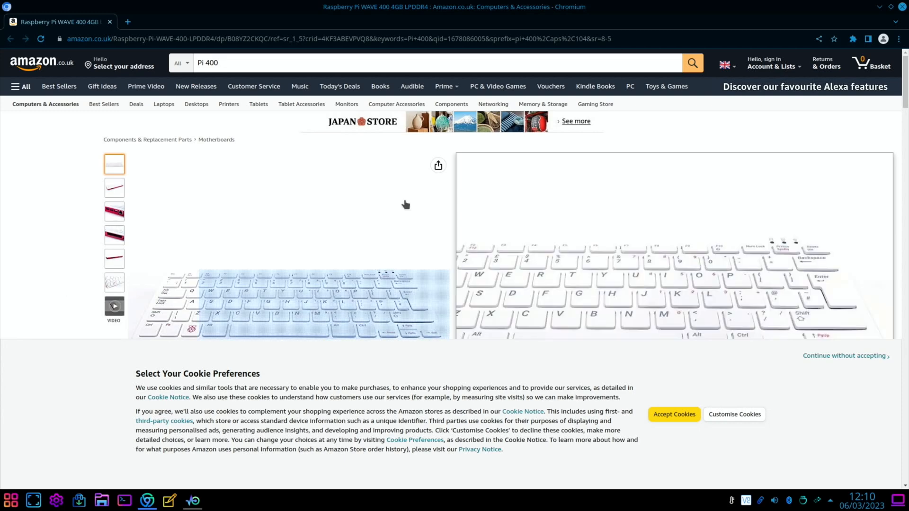
pyautogui.click(114, 187)
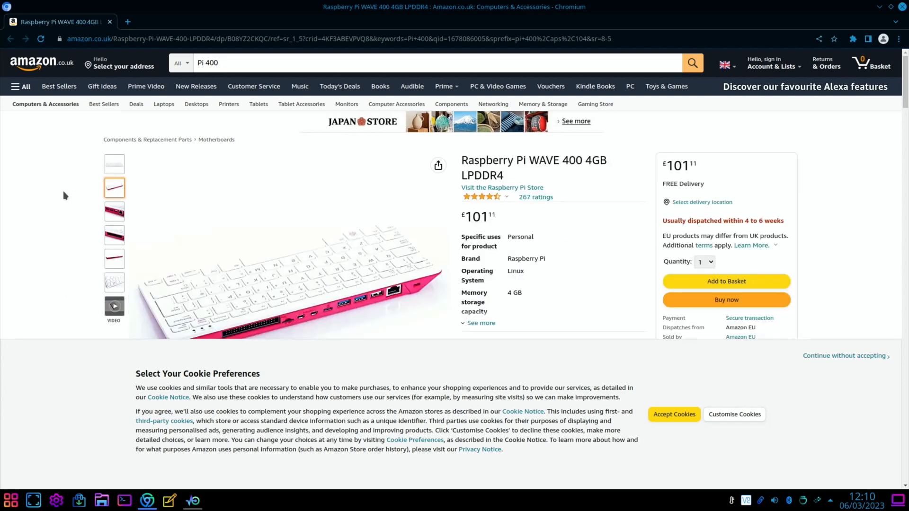
pyautogui.click(115, 164)
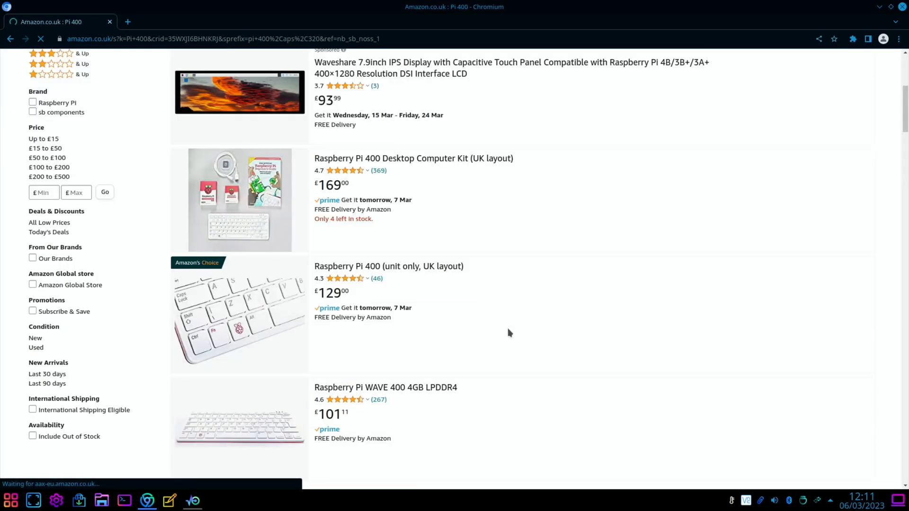
# Open the Raspberry Pi 400 (unit only, UK layout) listing at £129 from the search results.
pyautogui.click(388, 266)
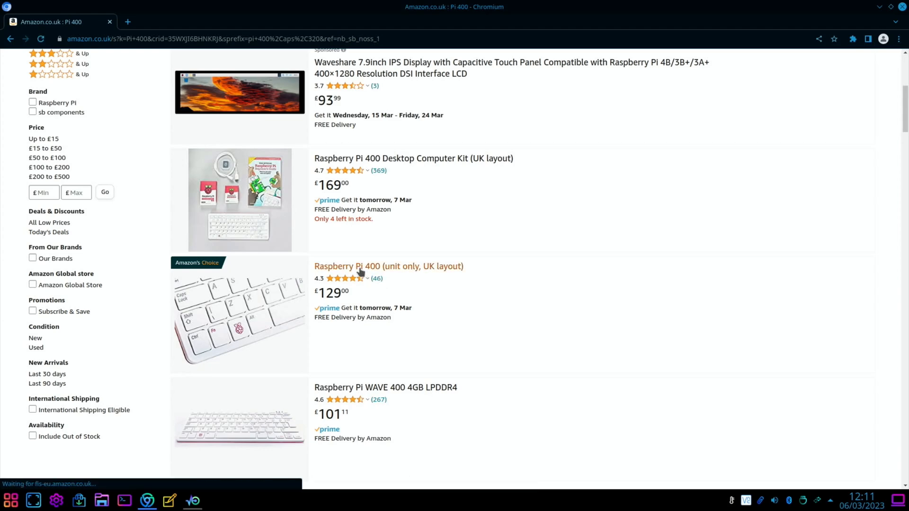
pyautogui.click(388, 266)
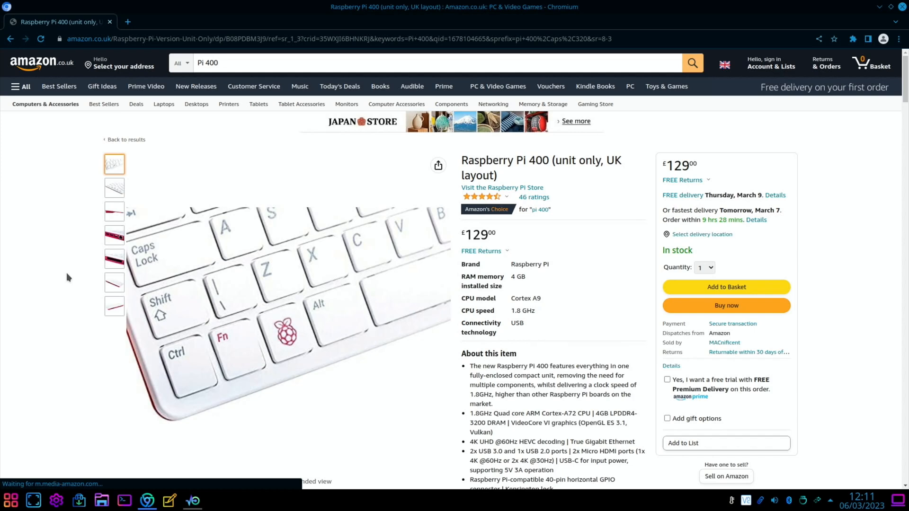
pyautogui.moveTo(324, 411)
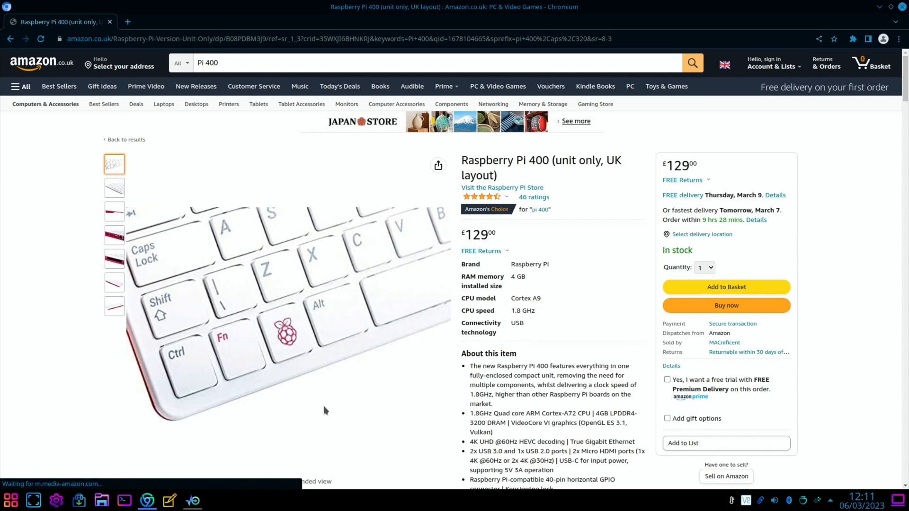